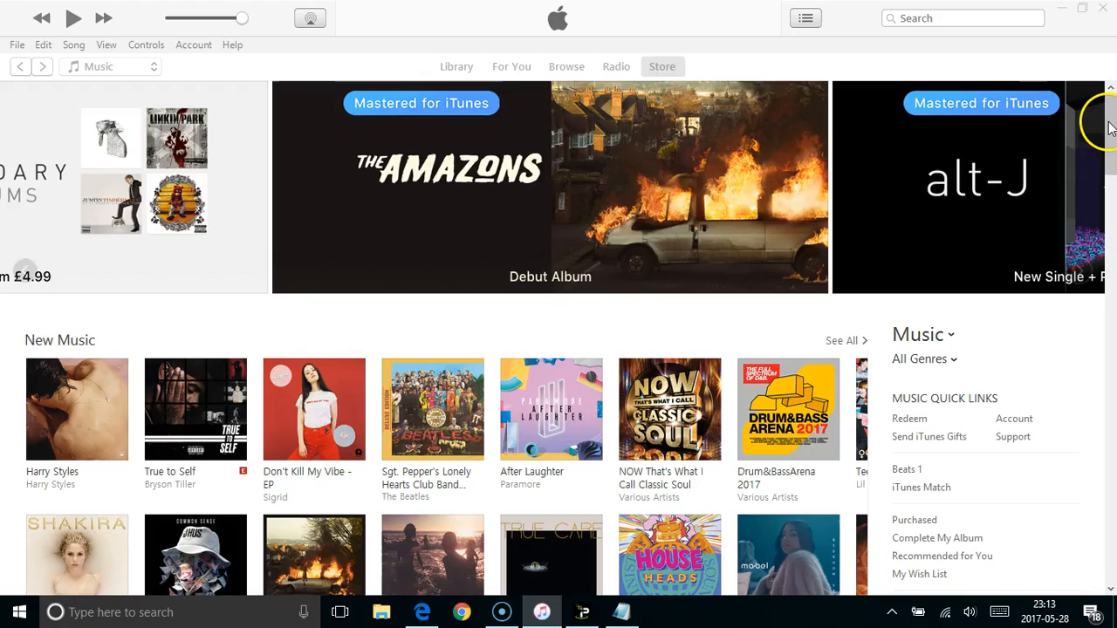
- Scroll to the bottom of the iTunes Store home page to reach Change Country
{"action": "scroll", "scroll_direction": "down", "scroll_amount": 3}
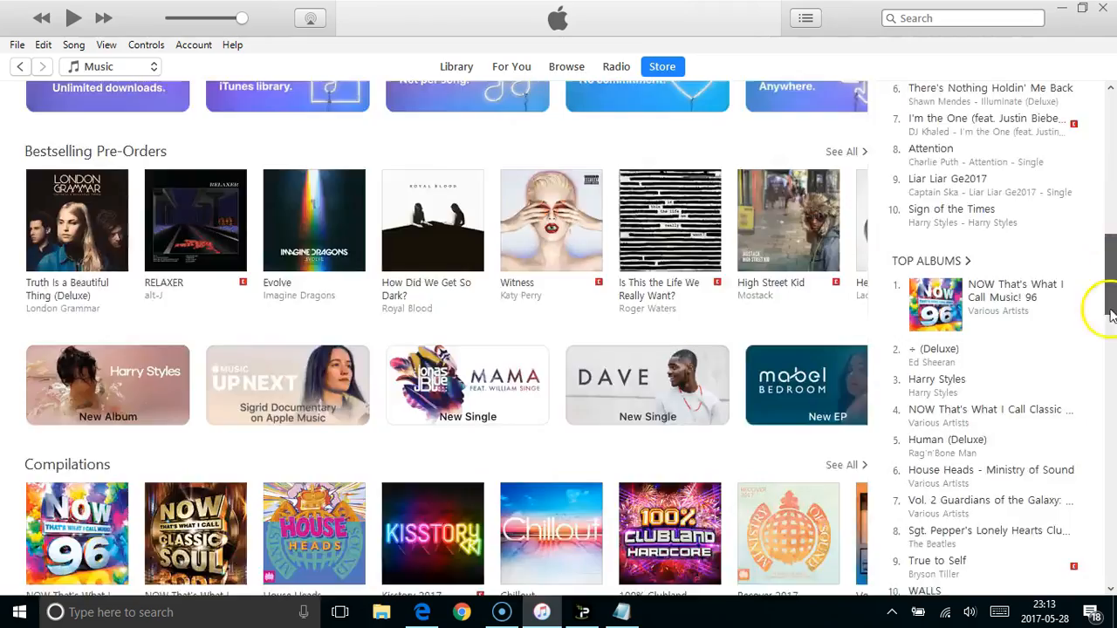
{"action": "scroll", "scroll_direction": "down", "scroll_amount": 3}
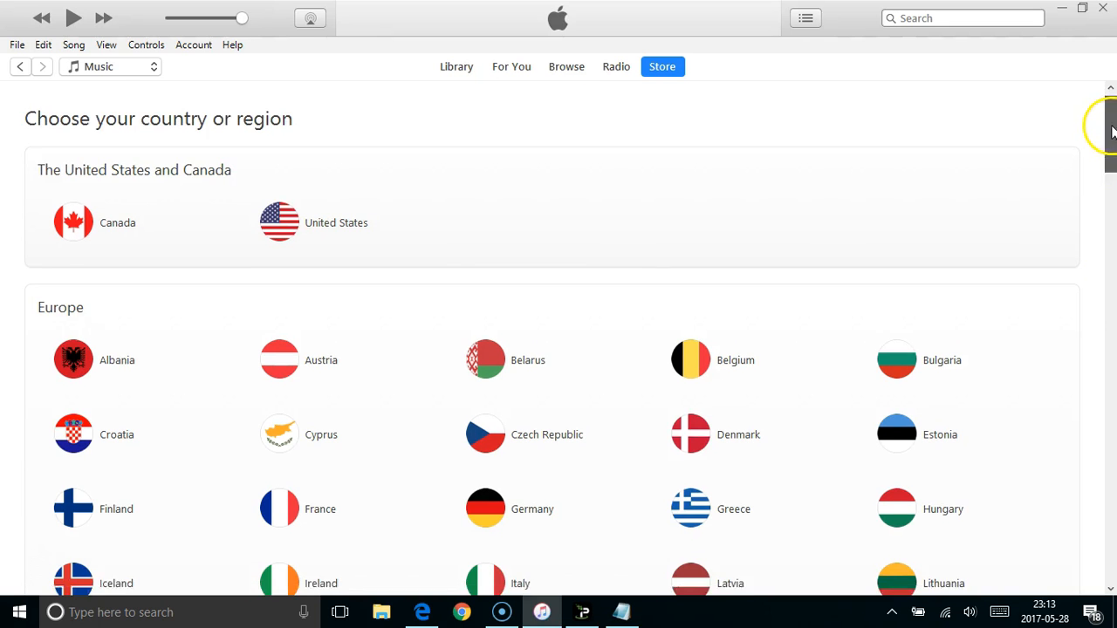
- Choose United States from the country list to switch the Store storefront
{"action": "scroll", "scroll_direction": "down", "scroll_amount": 3}
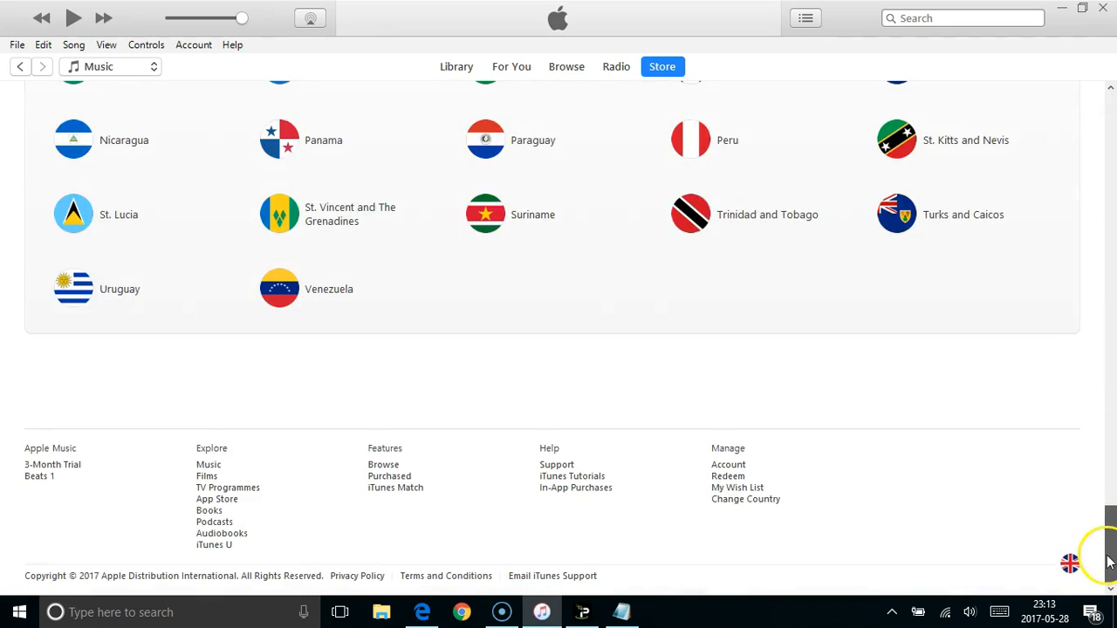
{"action": "scroll", "scroll_direction": "up", "scroll_amount": 3}
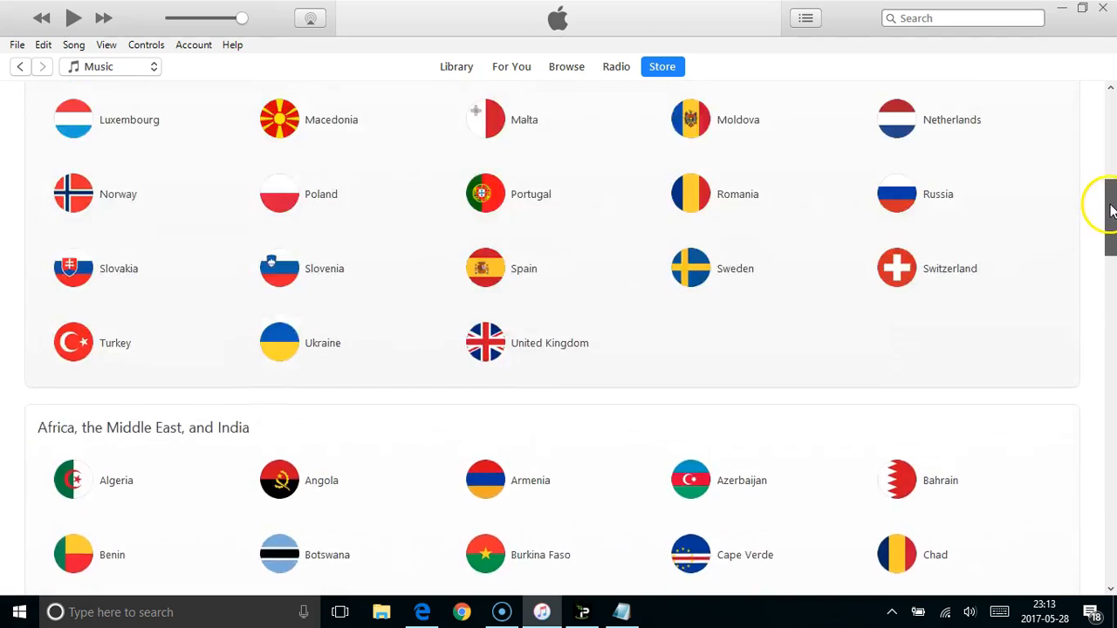
{"action": "scroll", "scroll_direction": "up", "scroll_amount": 3}
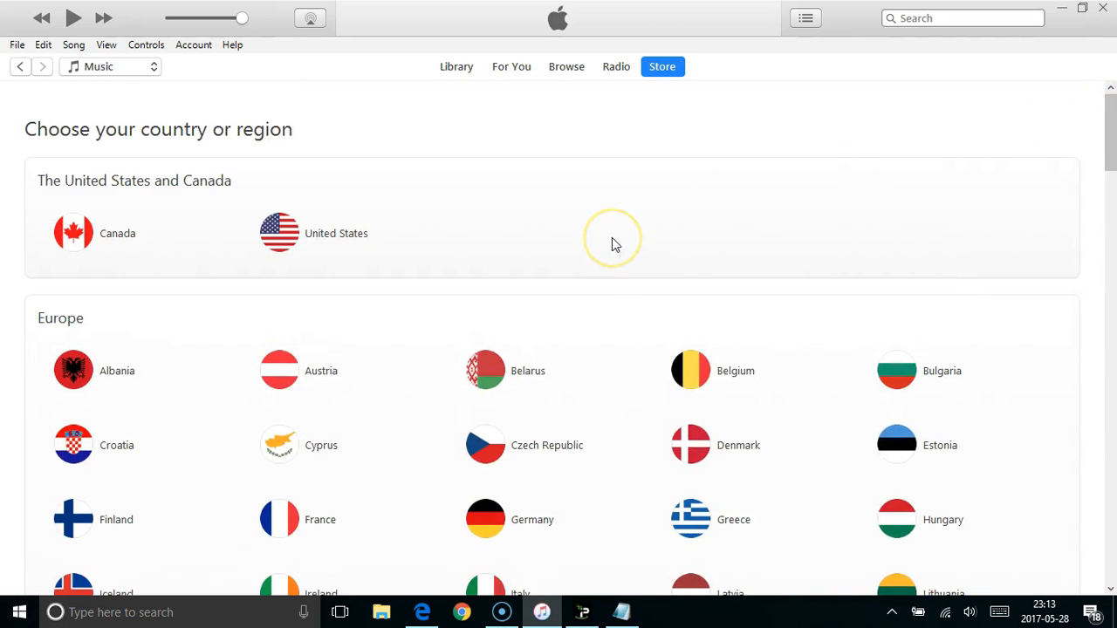
{"action": "mouse_move", "coordinate": [338, 248]}
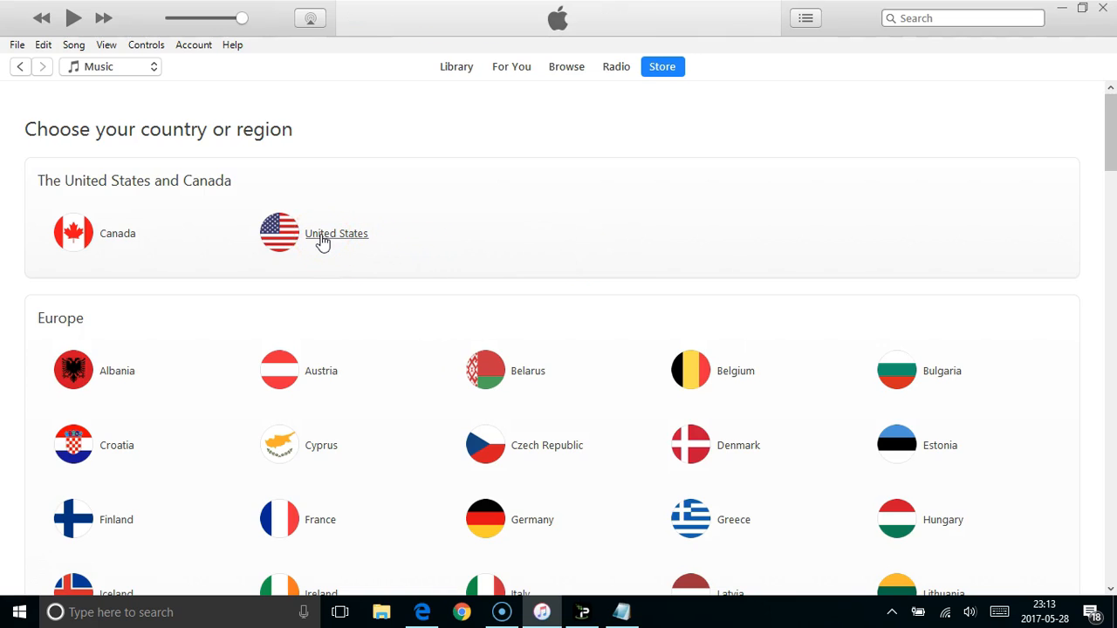
{"action": "left_click", "coordinate": [335, 234]}
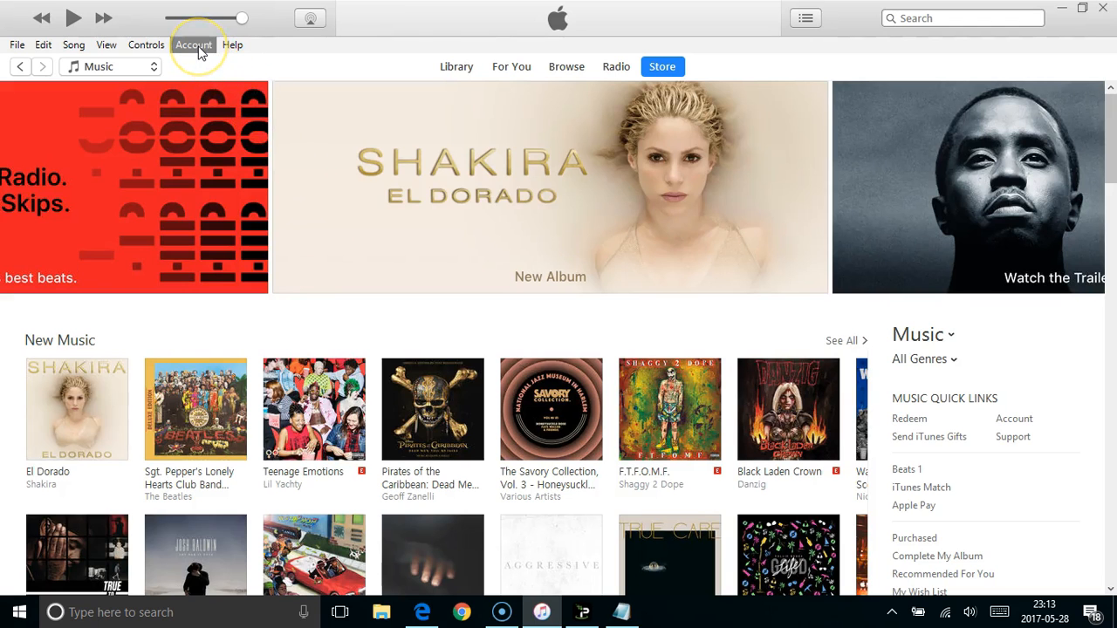
- Start signing in from the Account menu to reach the Create New Apple ID option
{"action": "left_click", "coordinate": [194, 45]}
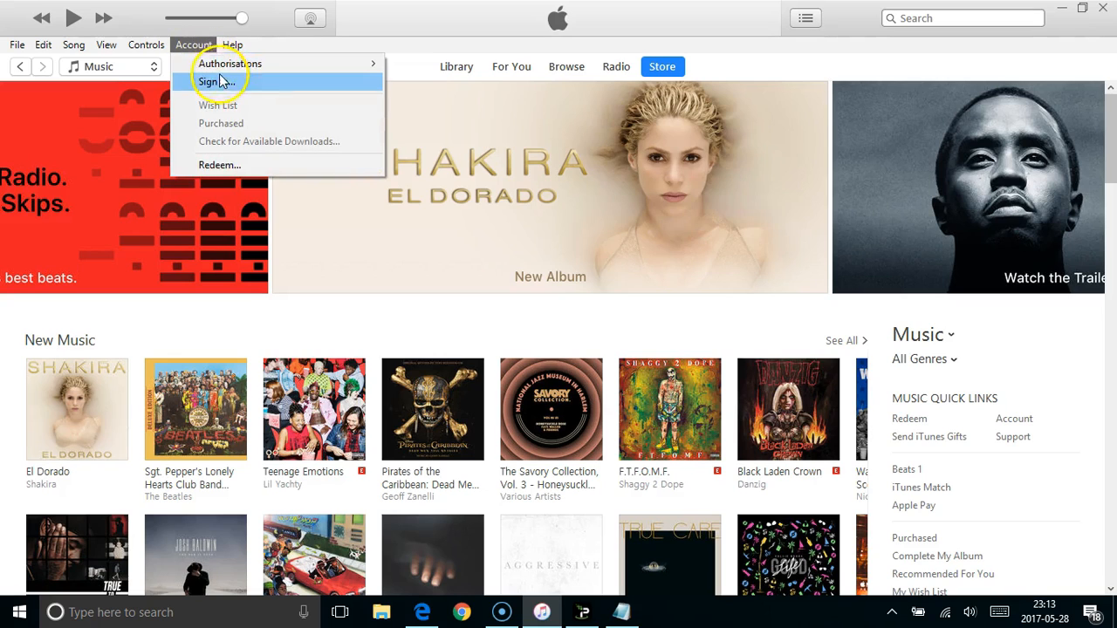
{"action": "mouse_move", "coordinate": [251, 88]}
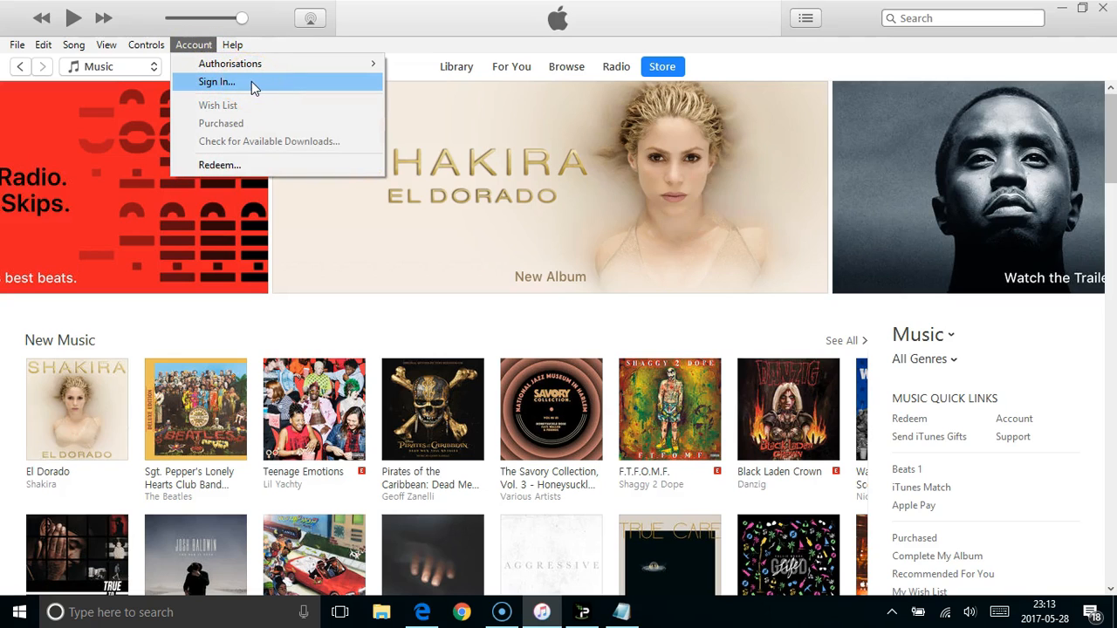
{"action": "left_click", "coordinate": [216, 82]}
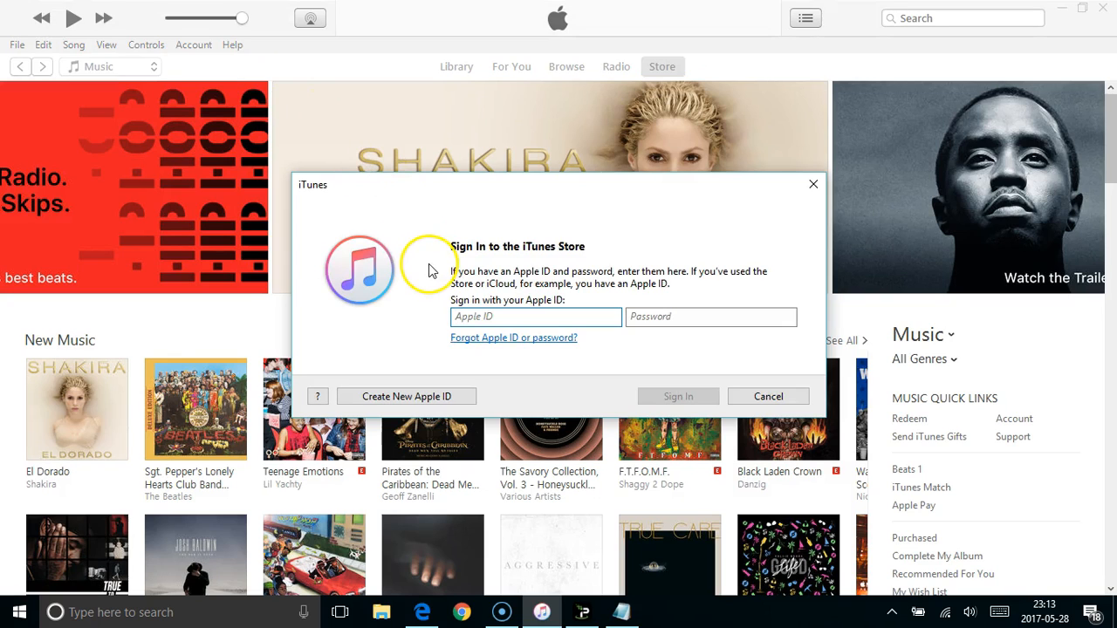
{"action": "mouse_move", "coordinate": [405, 396]}
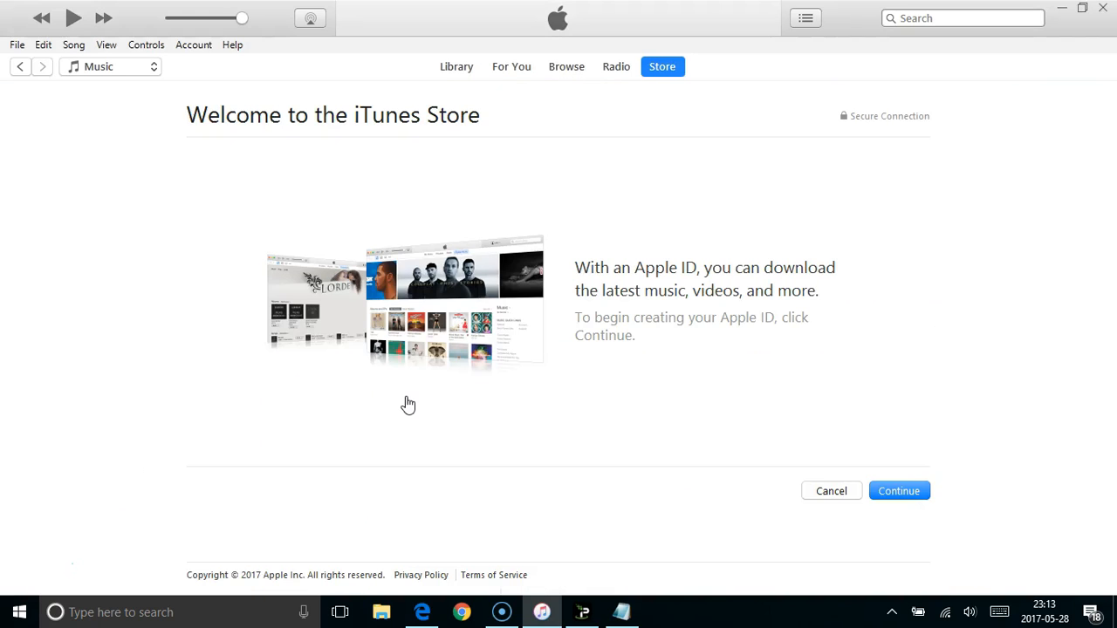
{"action": "mouse_move", "coordinate": [931, 503]}
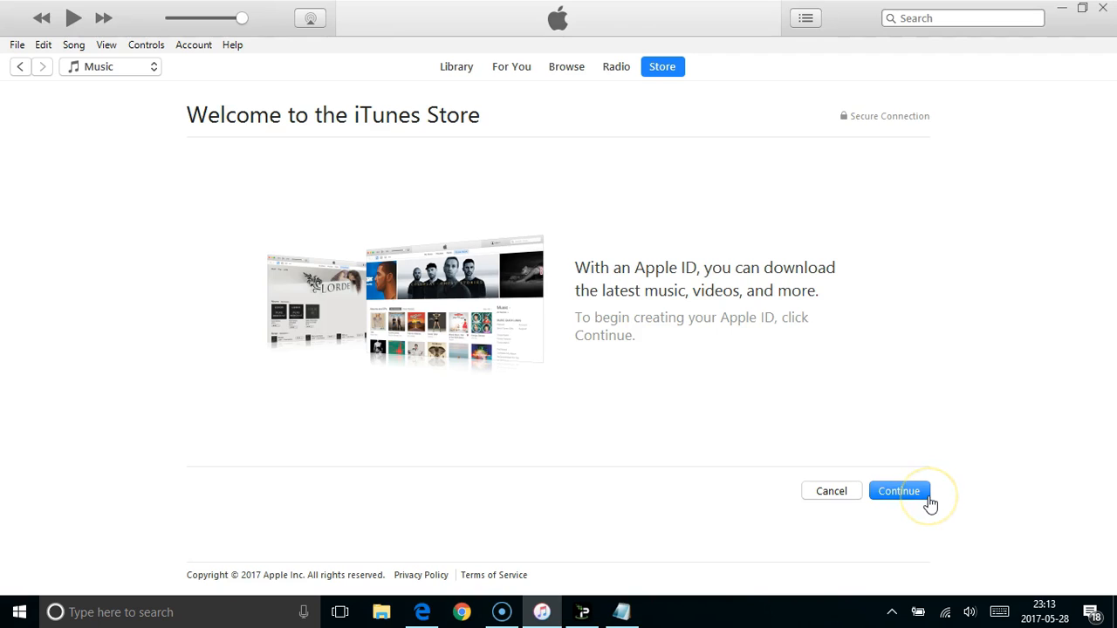
- Continue past the welcome page and scroll through the Terms and Conditions to agree
{"action": "left_click", "coordinate": [899, 491]}
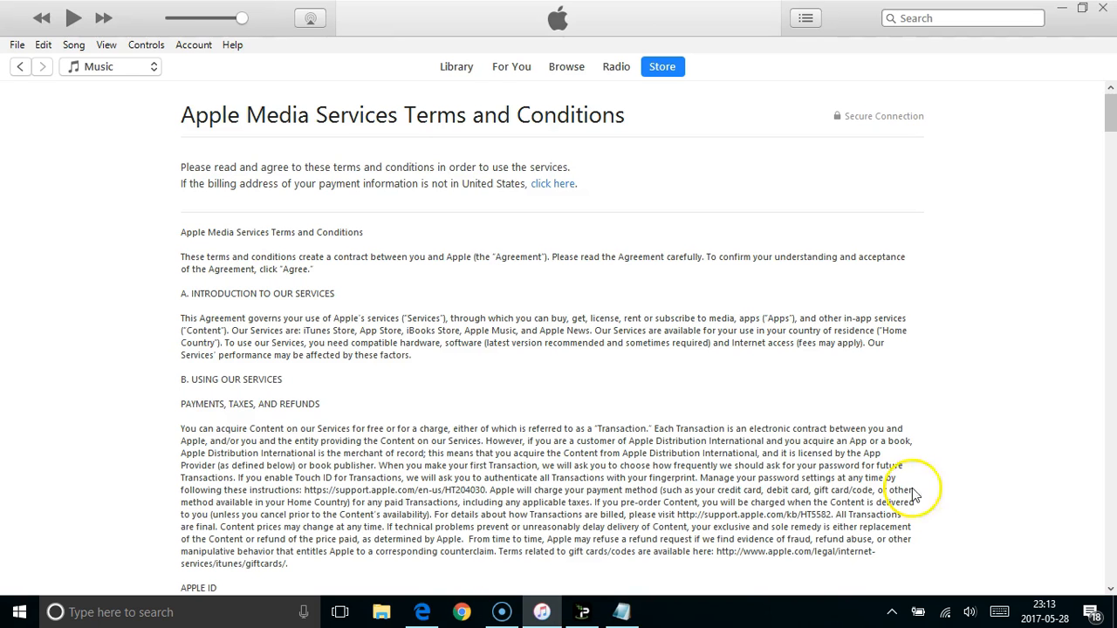
{"action": "mouse_move", "coordinate": [510, 193]}
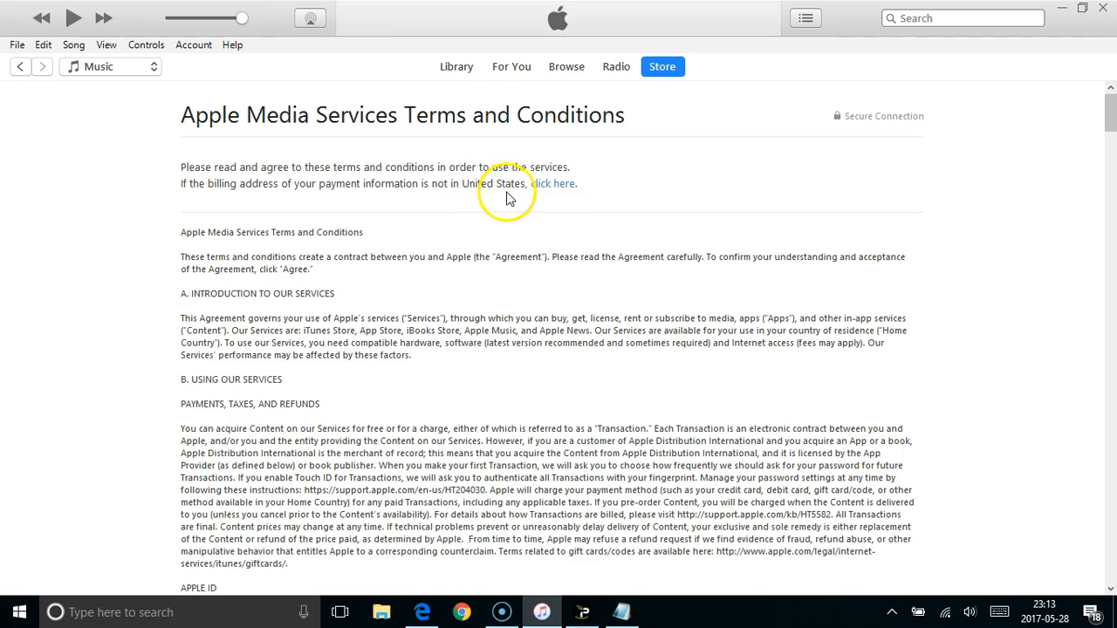
{"action": "mouse_move", "coordinate": [555, 192]}
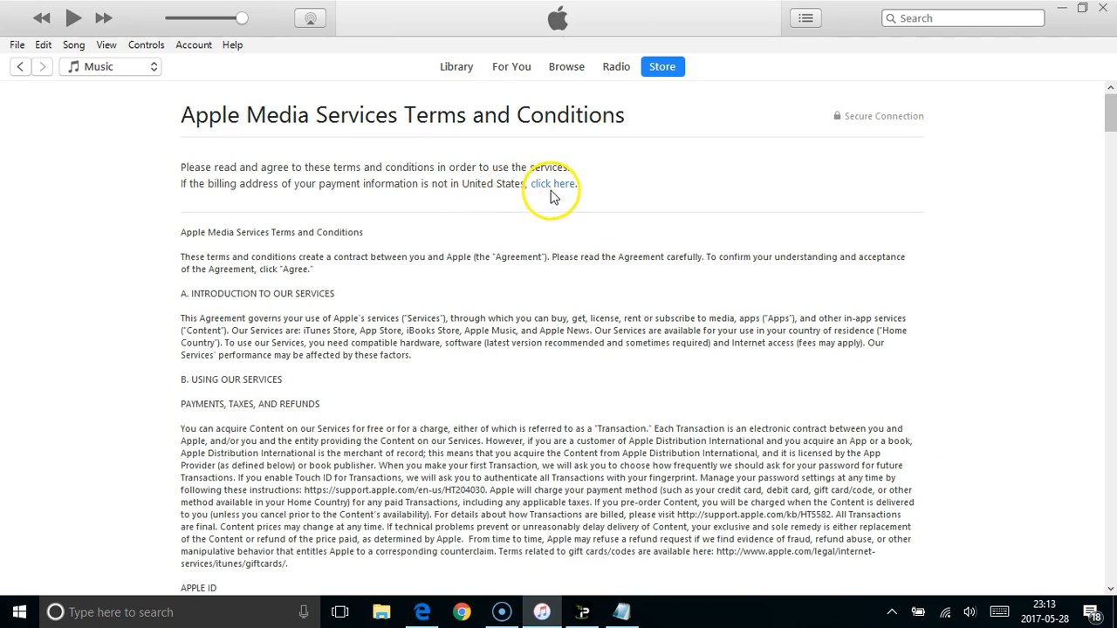
{"action": "mouse_move", "coordinate": [1047, 193]}
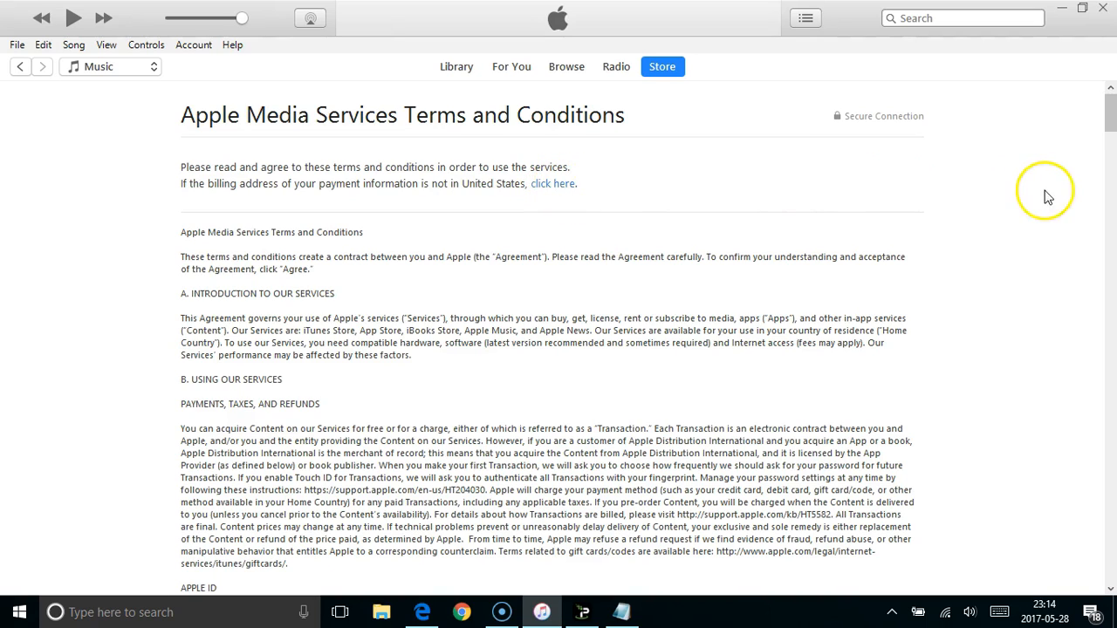
{"action": "scroll", "scroll_direction": "down", "scroll_amount": 3}
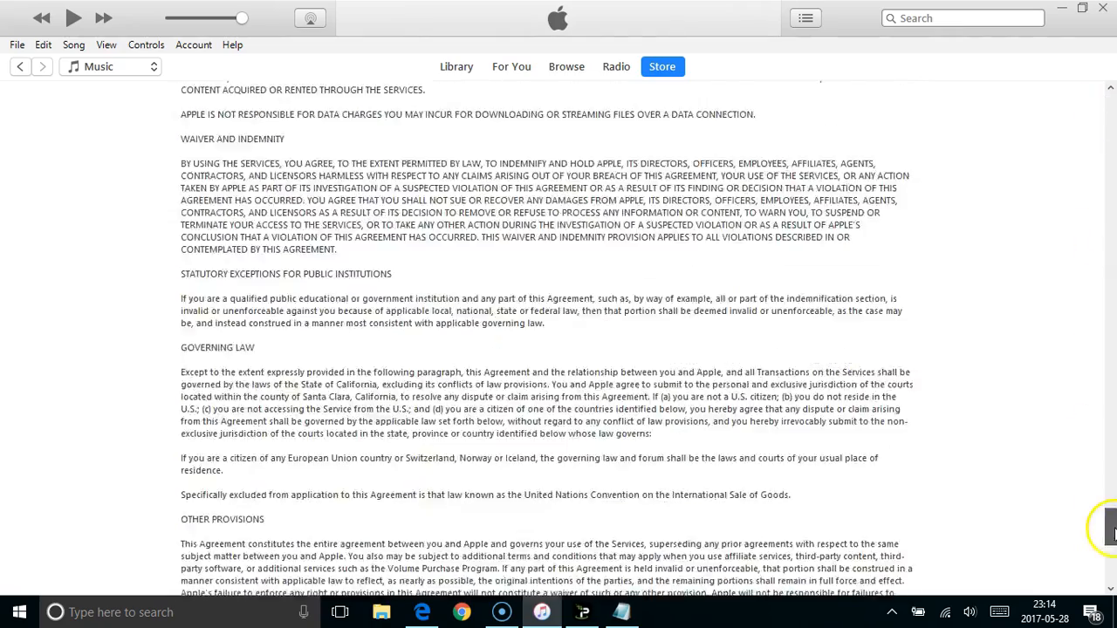
{"action": "scroll", "scroll_direction": "down", "scroll_amount": 3}
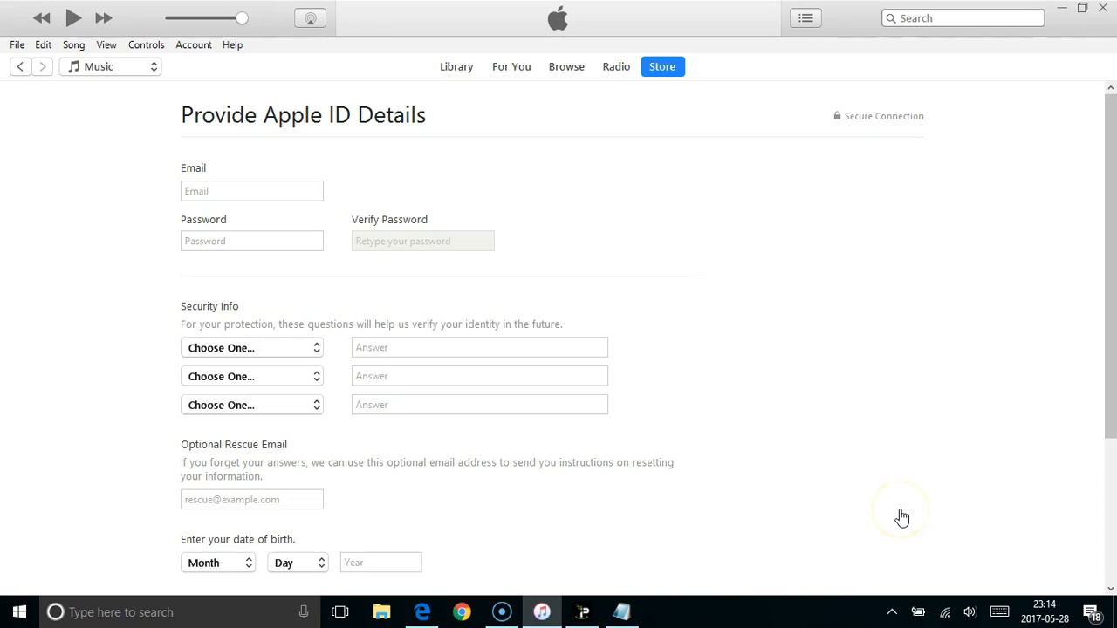
{"action": "left_click", "coordinate": [252, 191]}
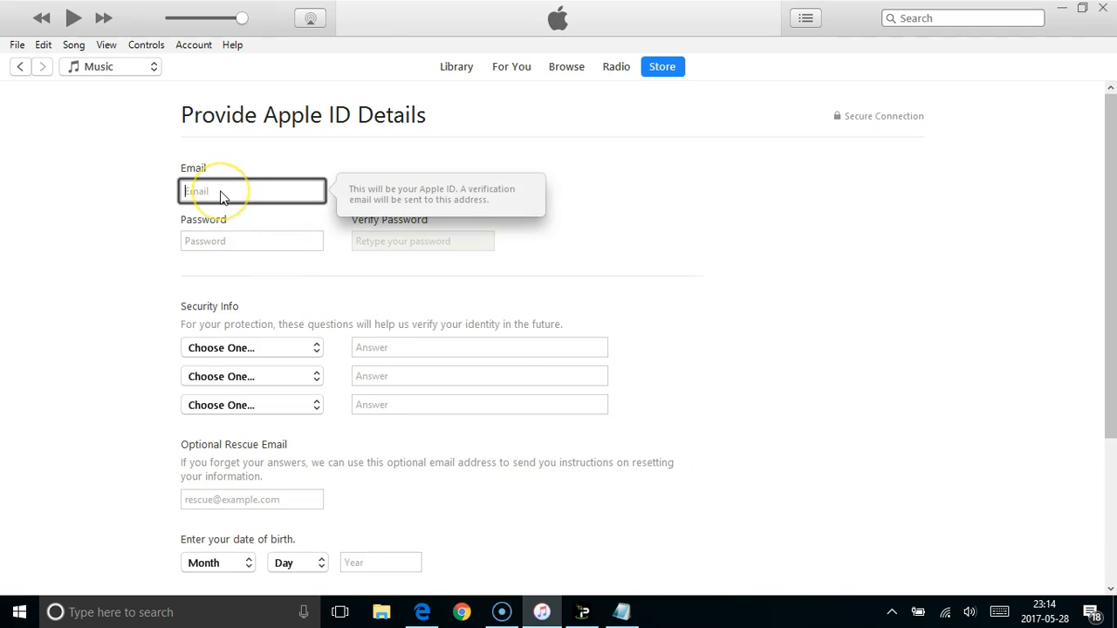
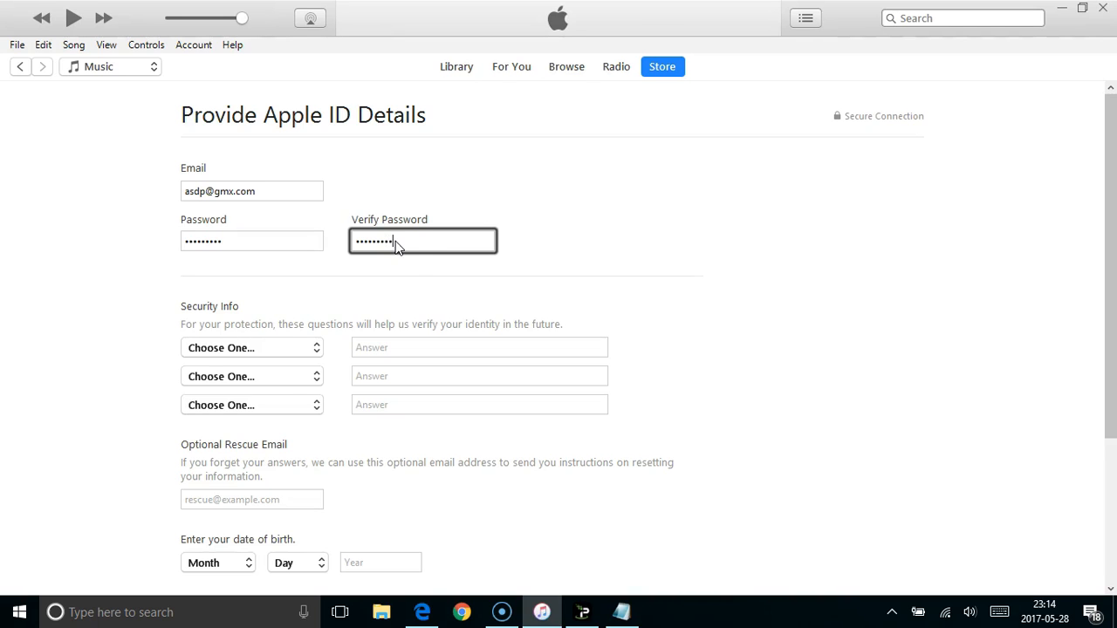
{"action": "left_click", "coordinate": [251, 348]}
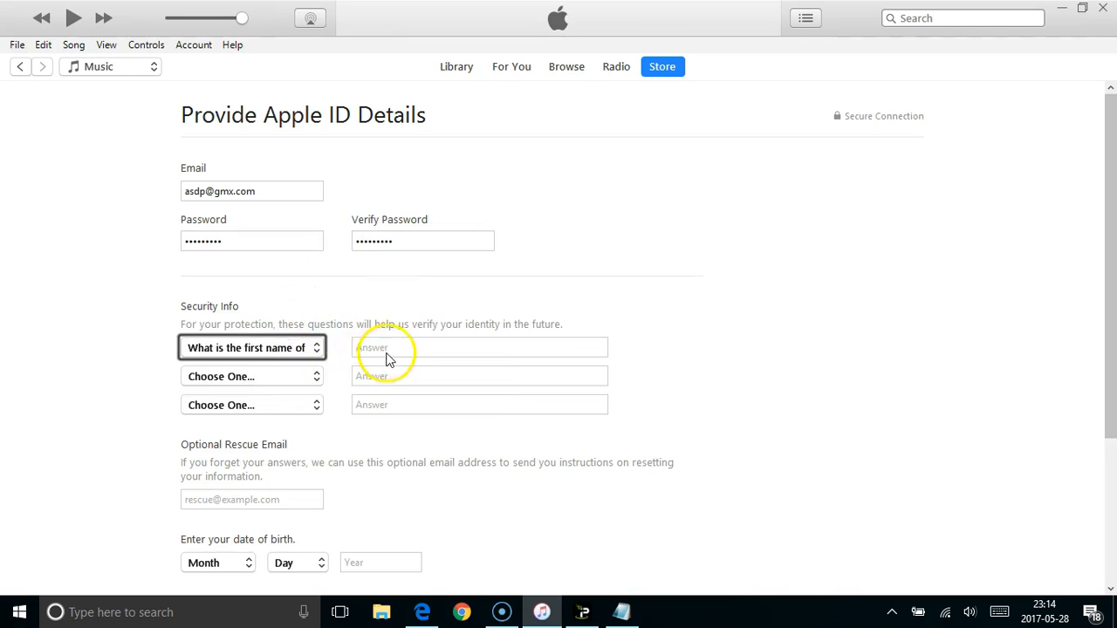
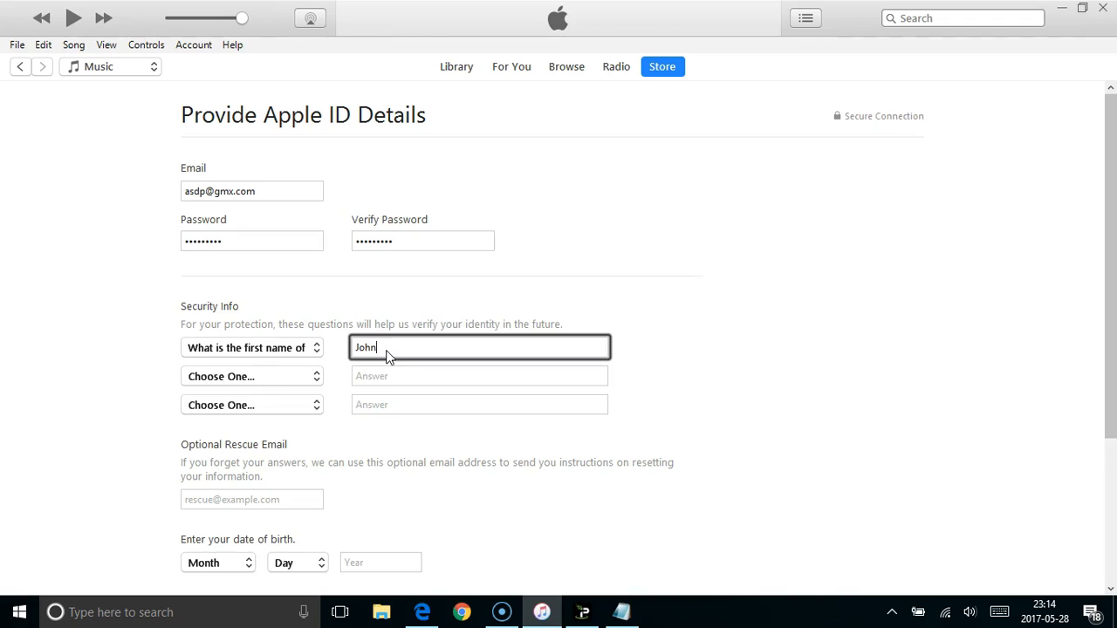
{"action": "left_click", "coordinate": [252, 377]}
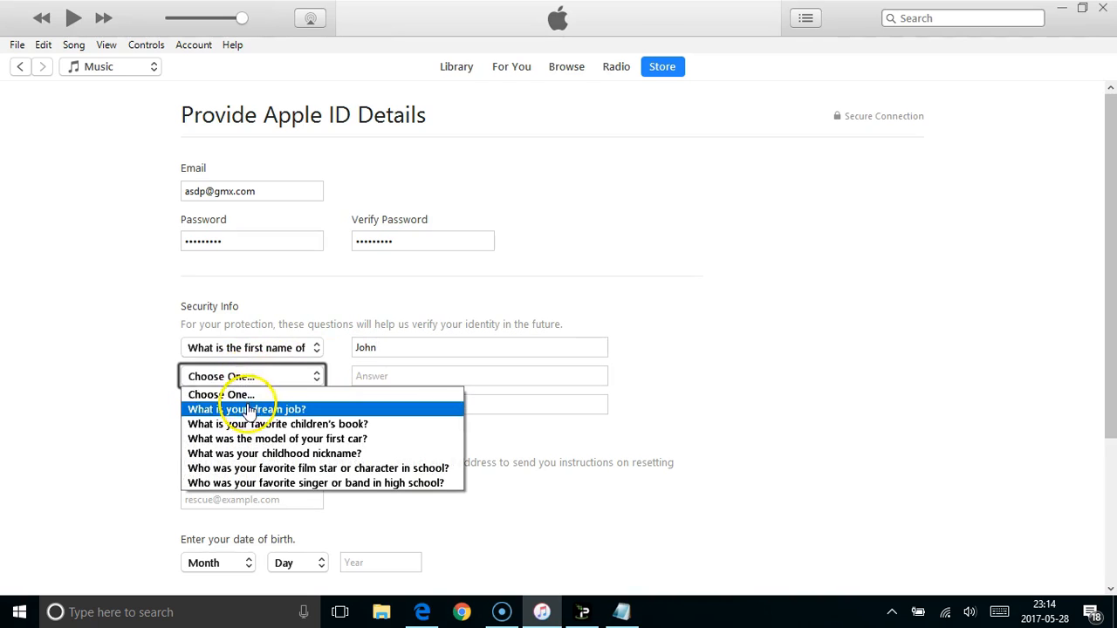
{"action": "left_click", "coordinate": [248, 408]}
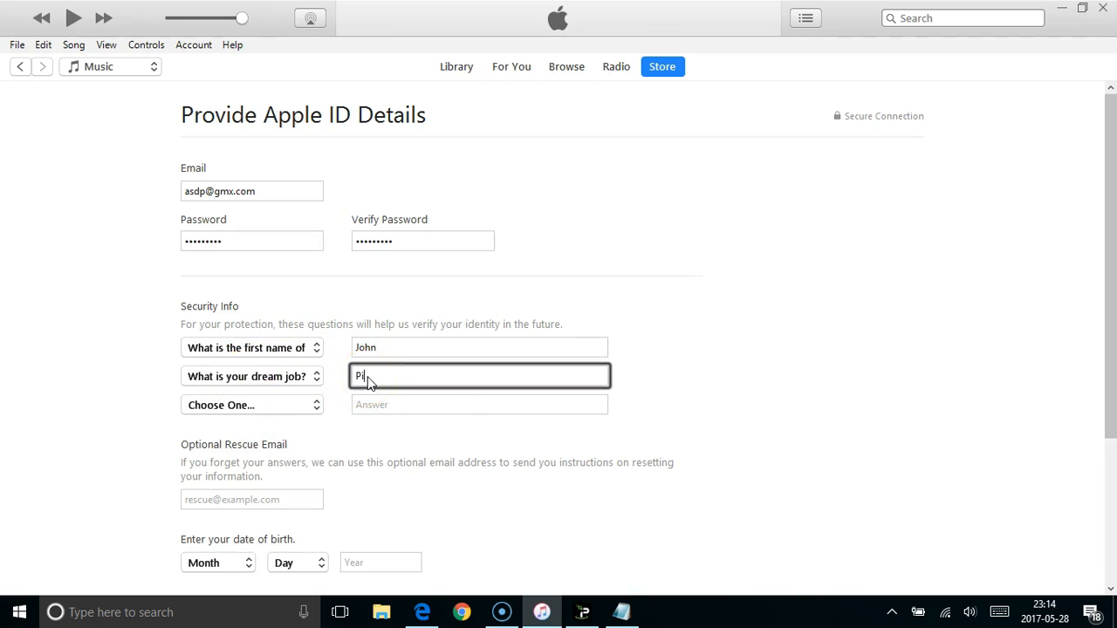
{"action": "left_click", "coordinate": [252, 405]}
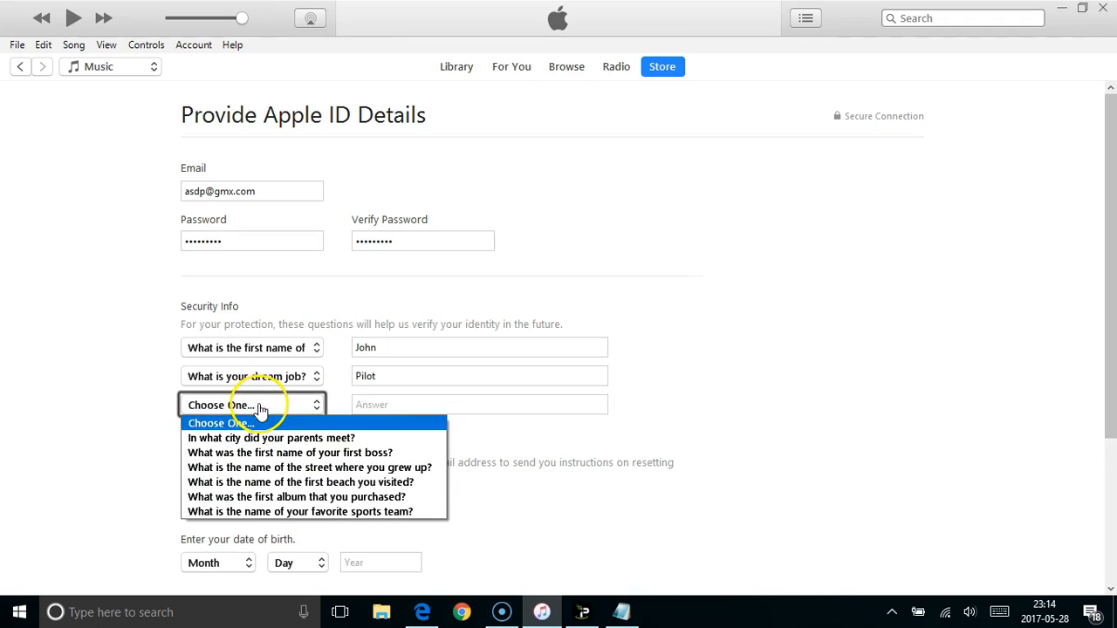
{"action": "left_click", "coordinate": [270, 437]}
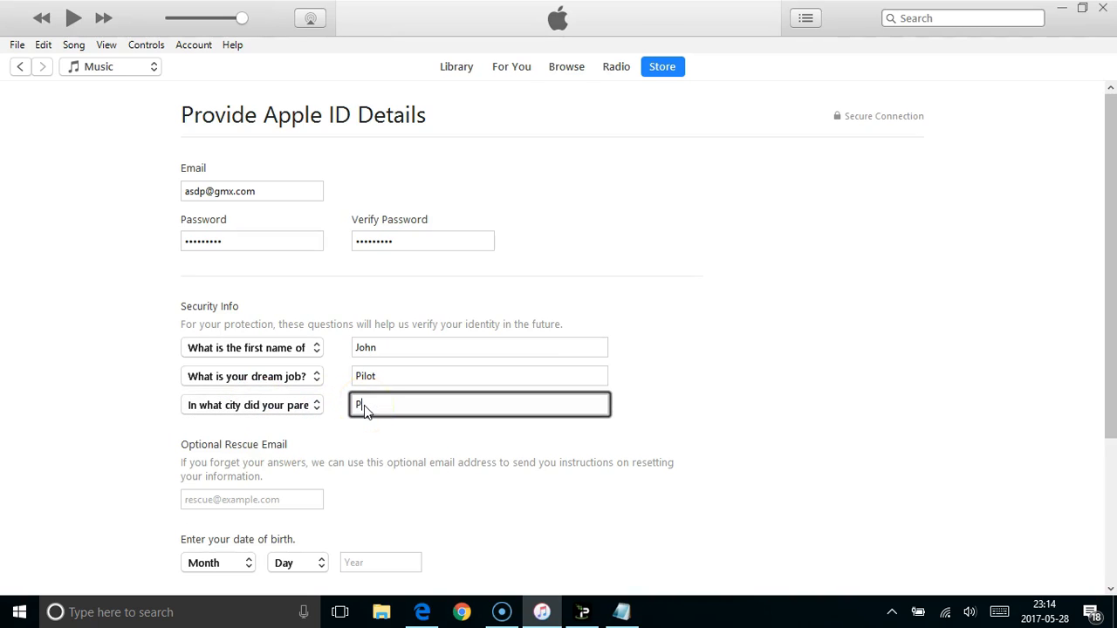
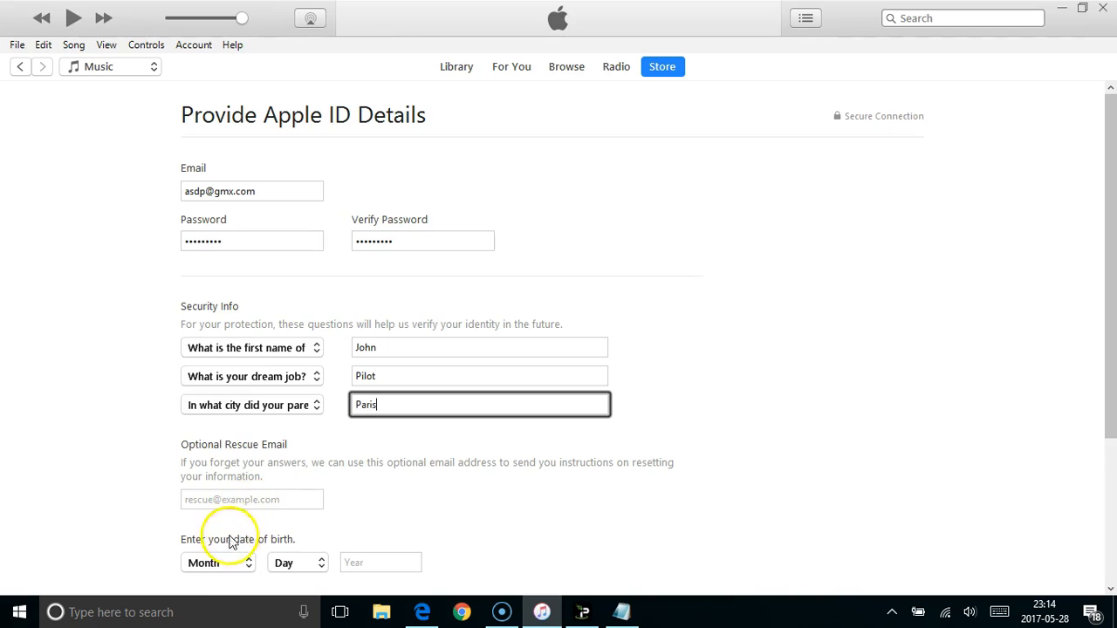
{"action": "left_click", "coordinate": [217, 562]}
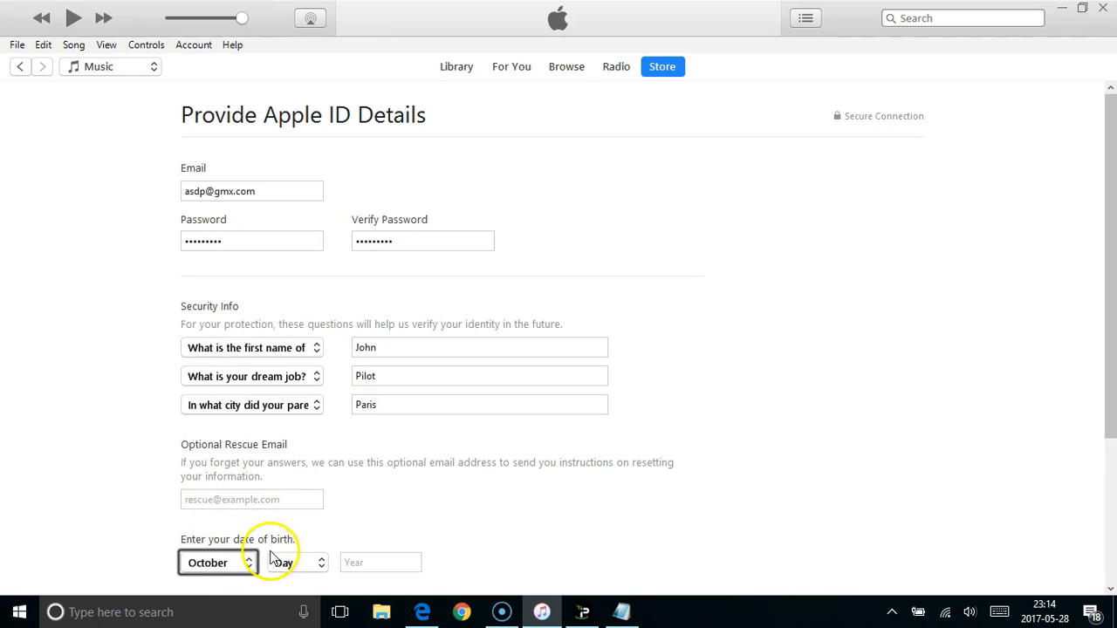
- Set the birth year to 1999 and continue to the Provide a Payment Method page
{"action": "left_click", "coordinate": [297, 562]}
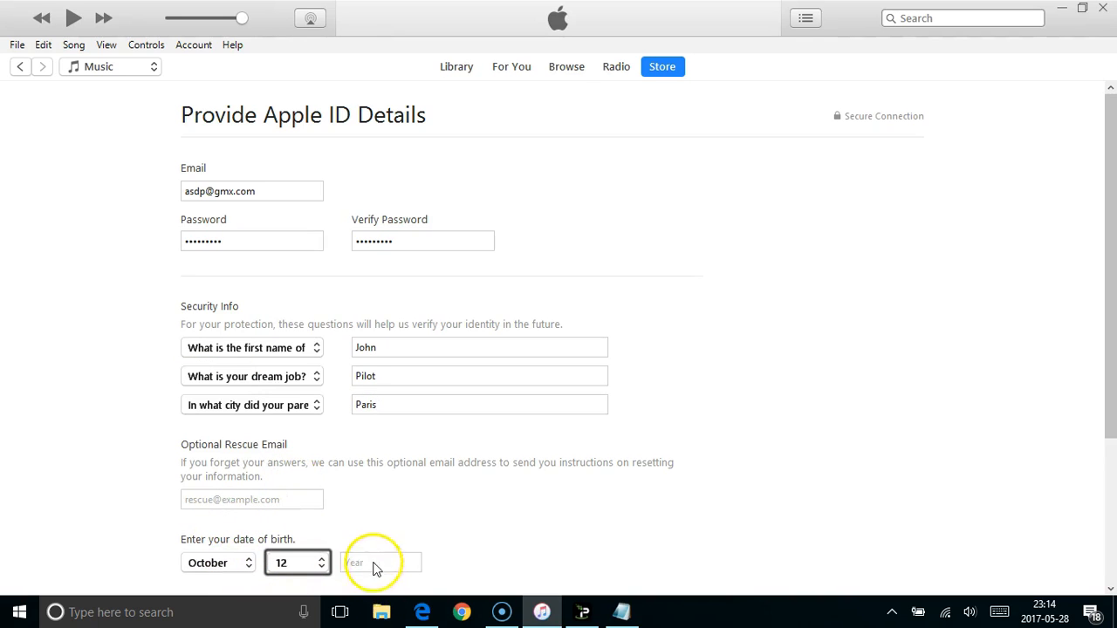
{"action": "type", "text": "1999"}
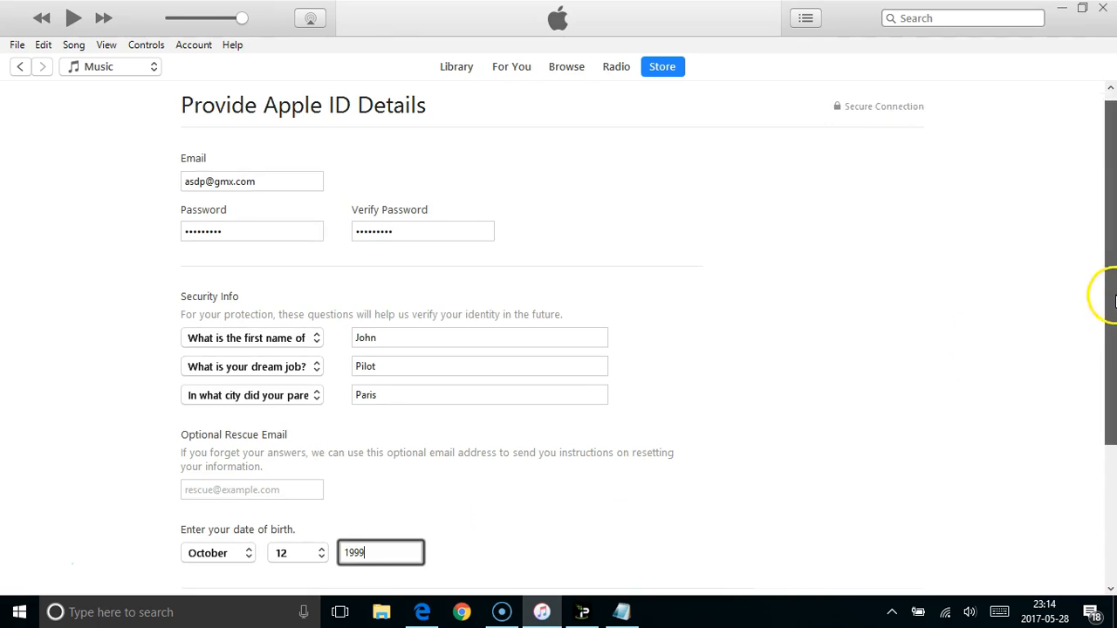
{"action": "scroll", "scroll_direction": "down", "scroll_amount": 3}
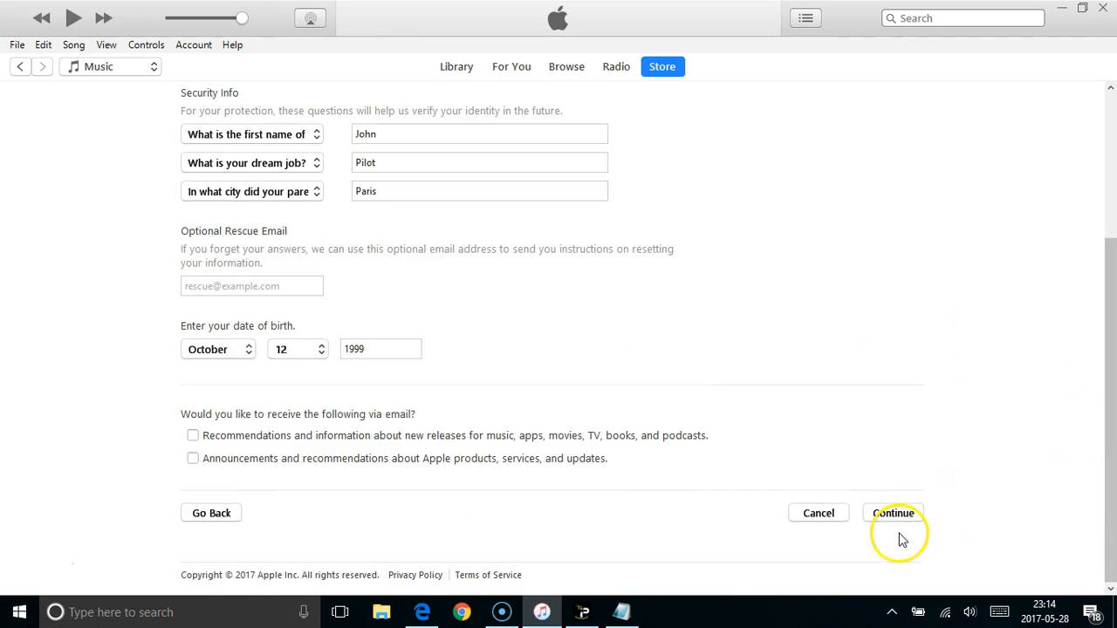
{"action": "left_click", "coordinate": [894, 514]}
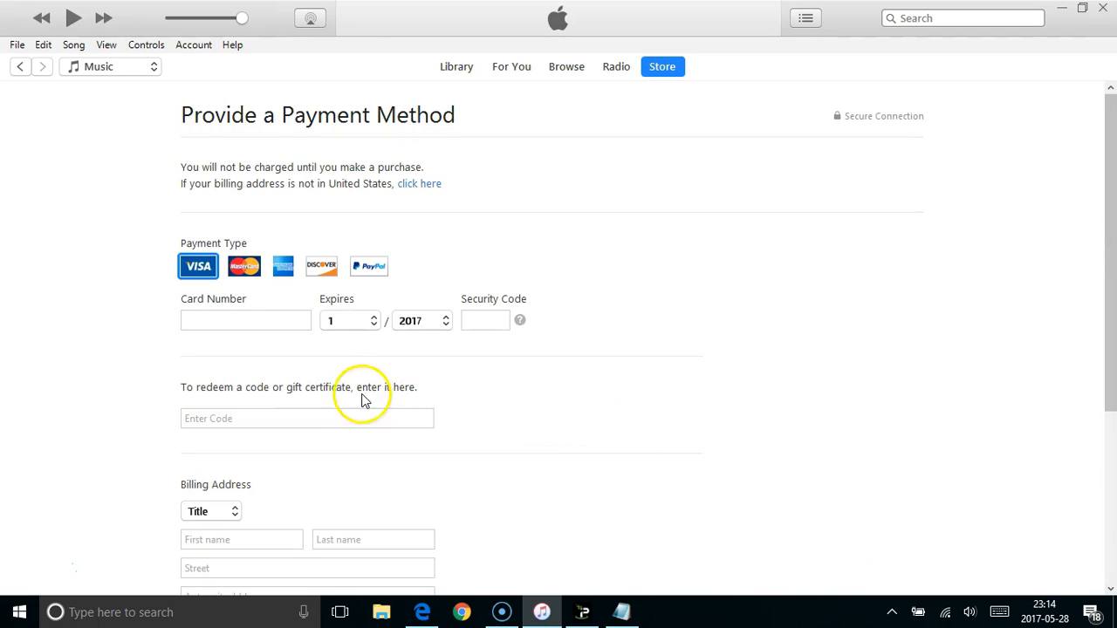
{"action": "mouse_move", "coordinate": [283, 265]}
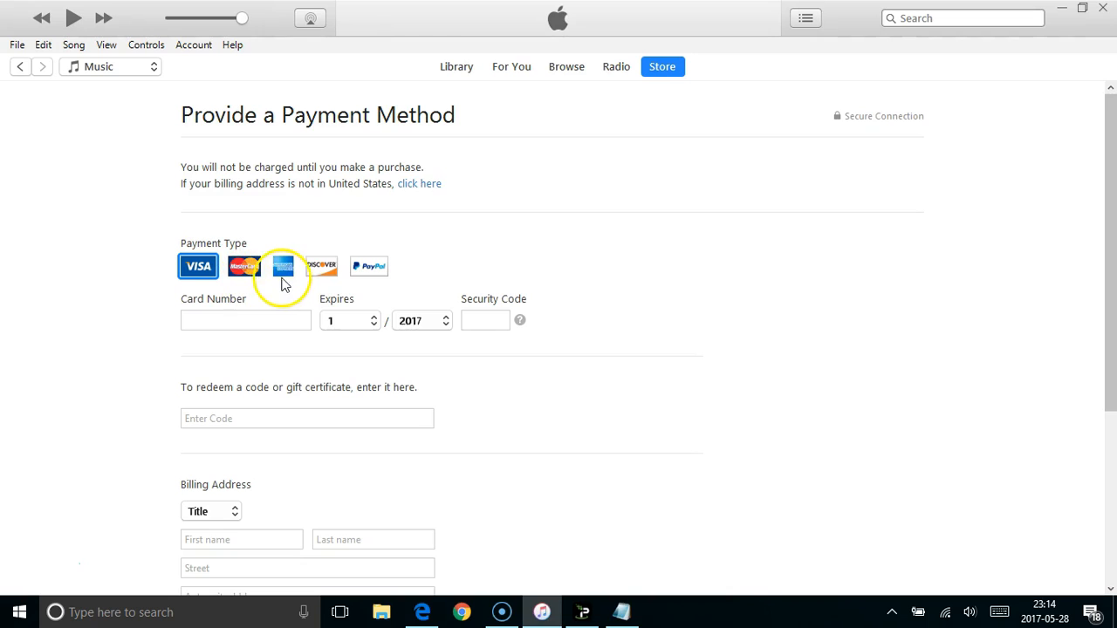
{"action": "mouse_move", "coordinate": [255, 339]}
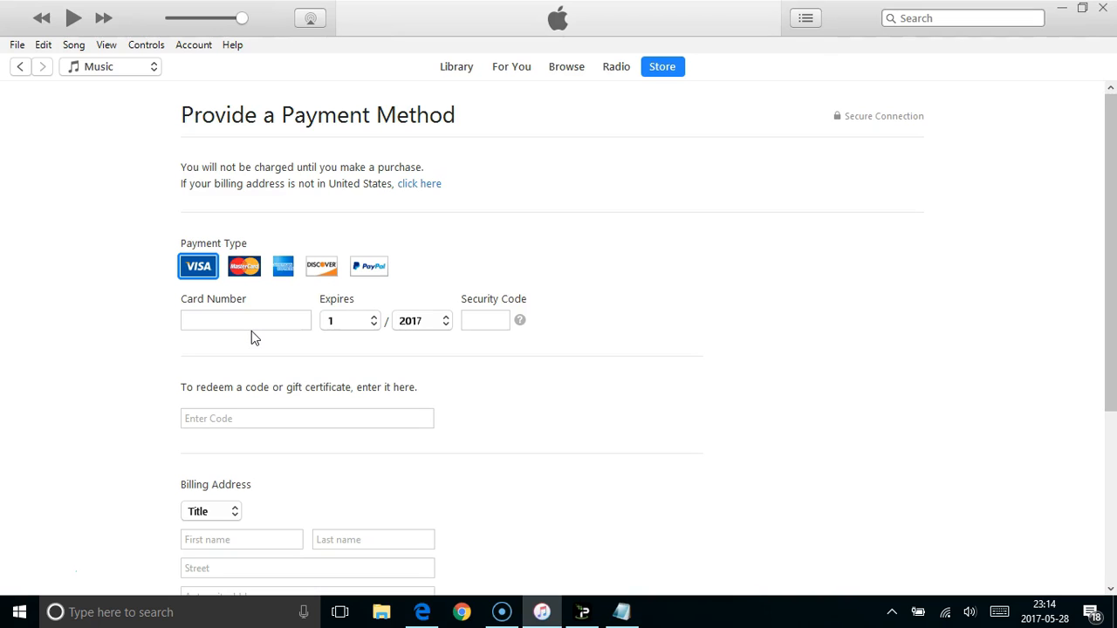
{"action": "mouse_move", "coordinate": [335, 203]}
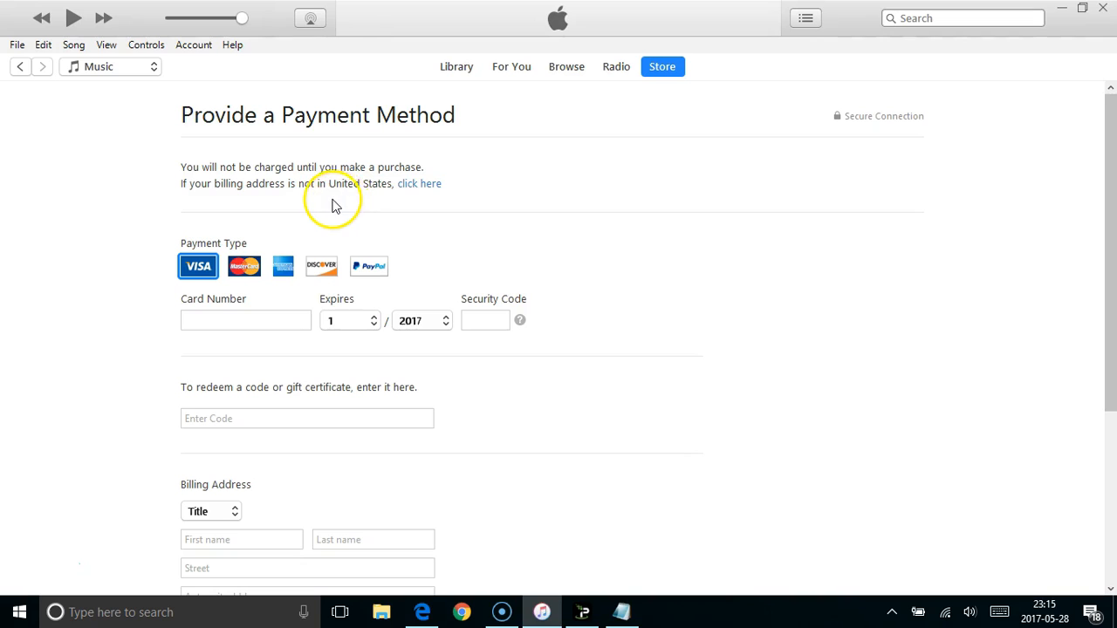
{"action": "mouse_move", "coordinate": [388, 206]}
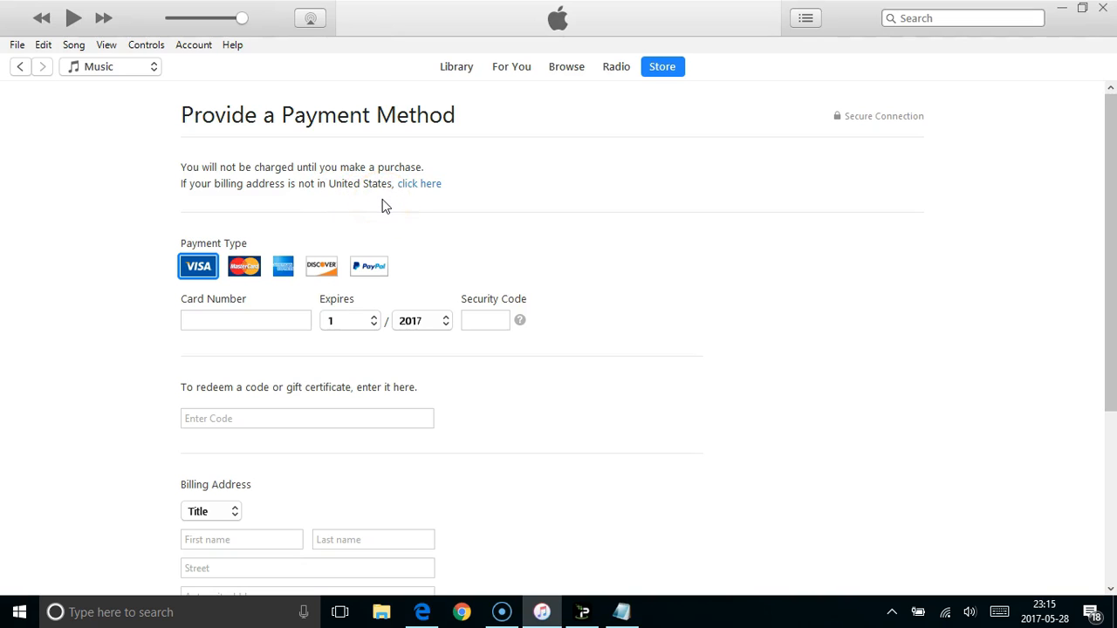
{"action": "mouse_move", "coordinate": [276, 388]}
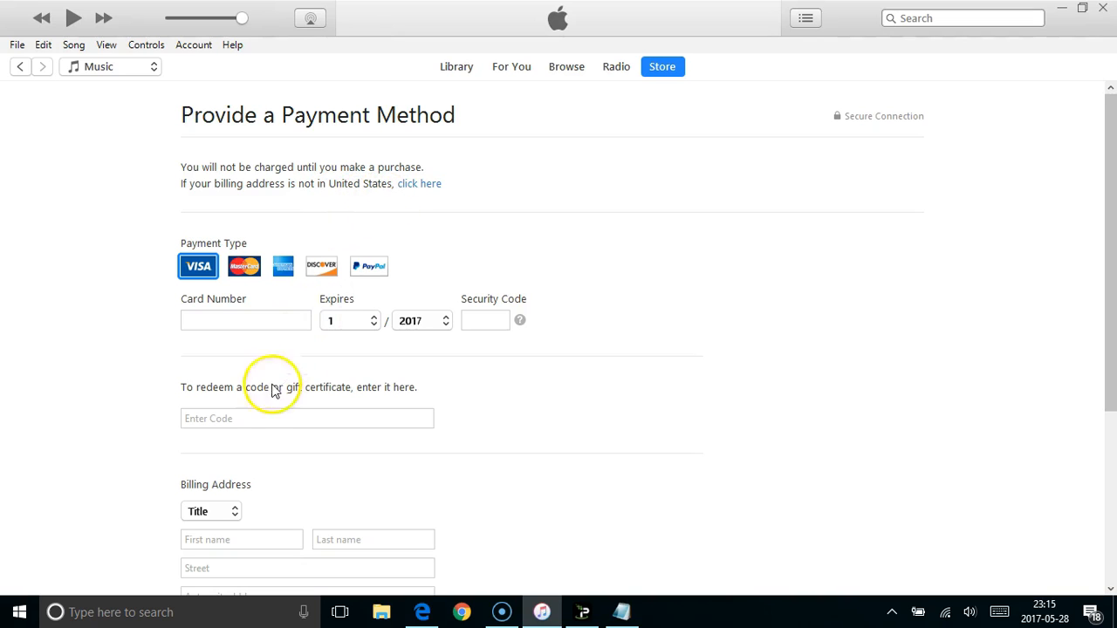
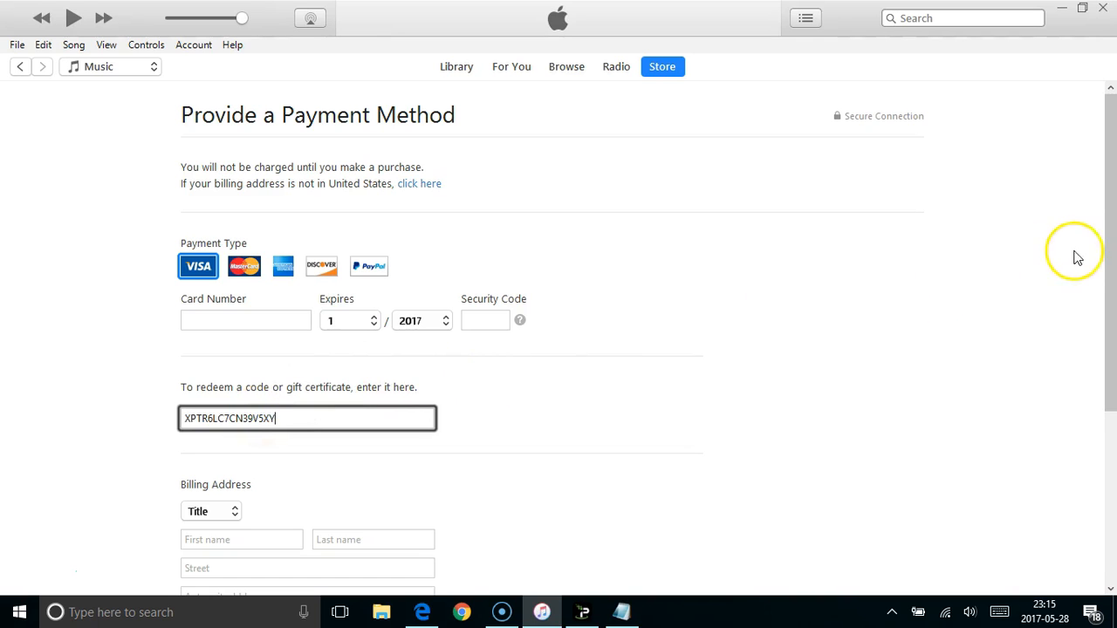
{"action": "scroll", "scroll_direction": "down", "scroll_amount": 3}
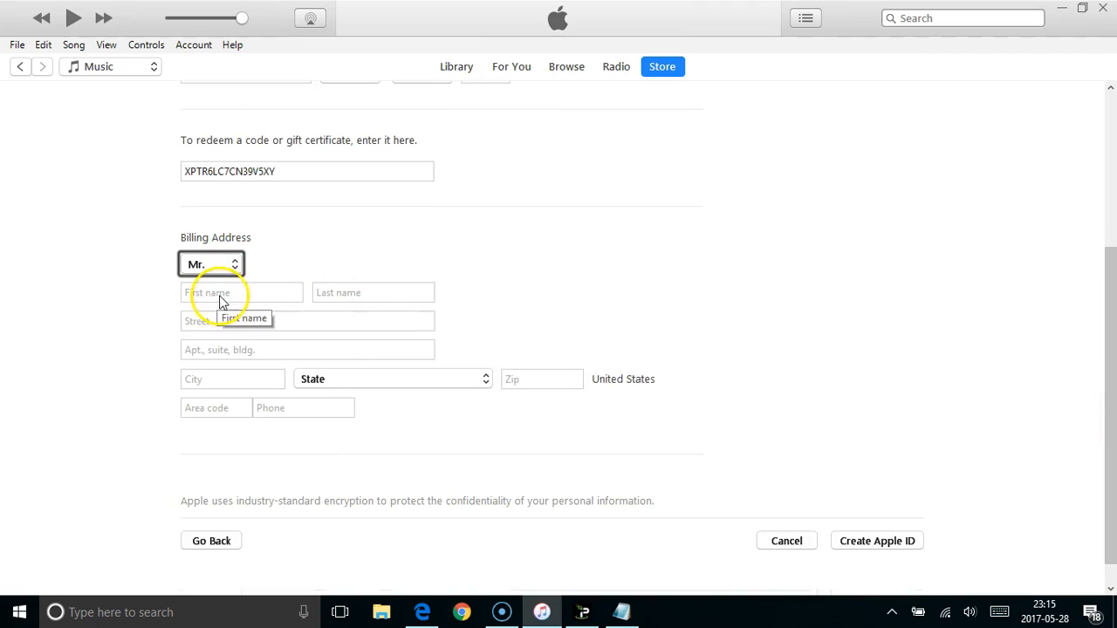
{"action": "type", "text": "Mr"}
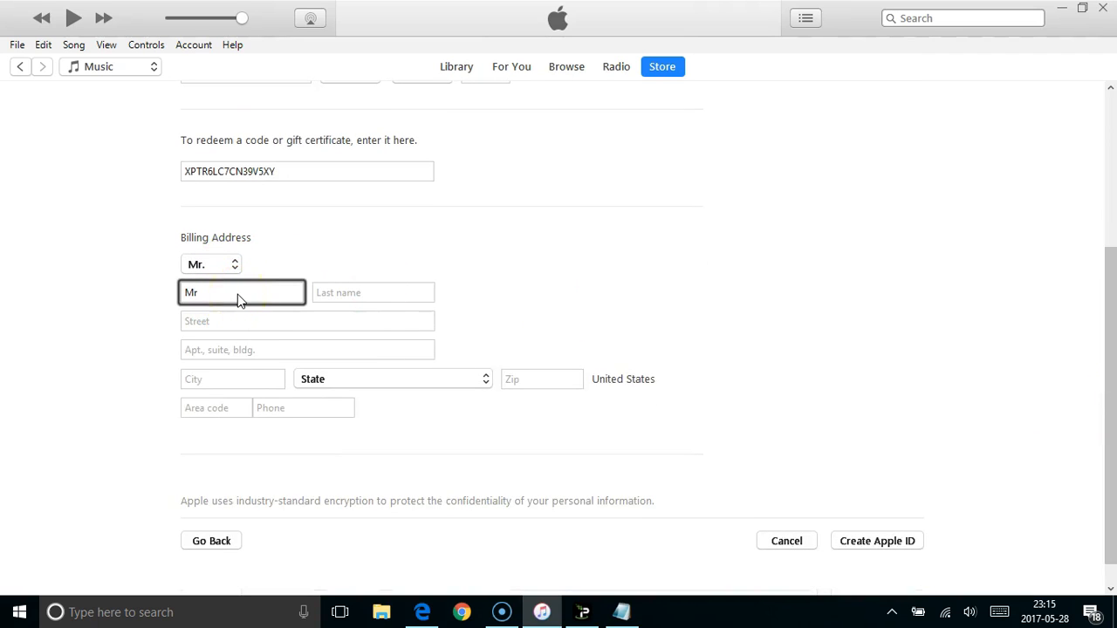
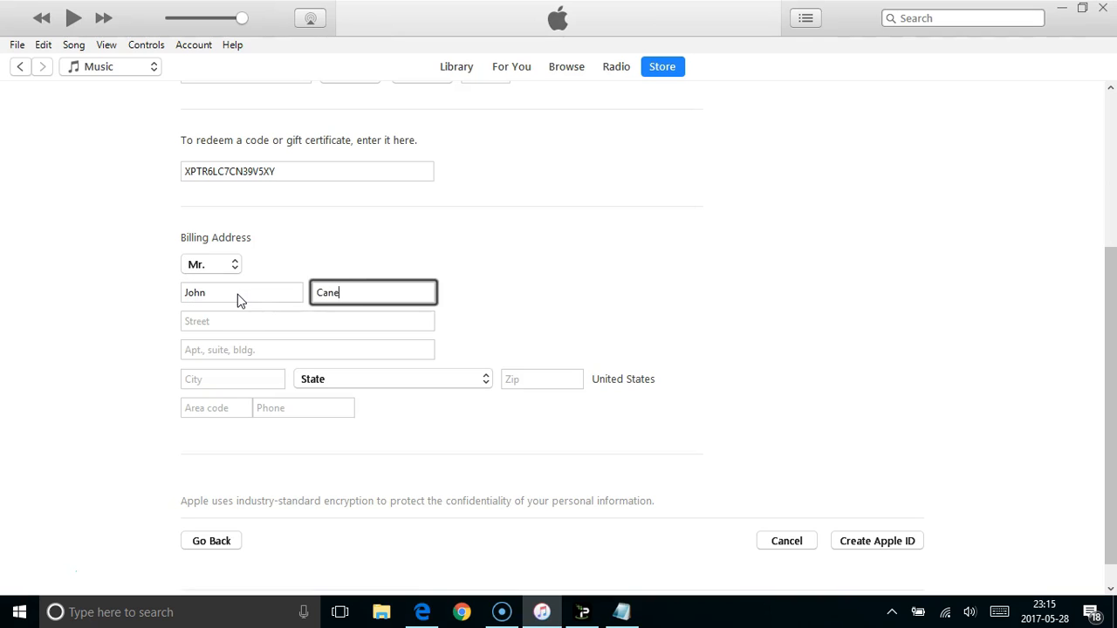
{"action": "left_click", "coordinate": [308, 321]}
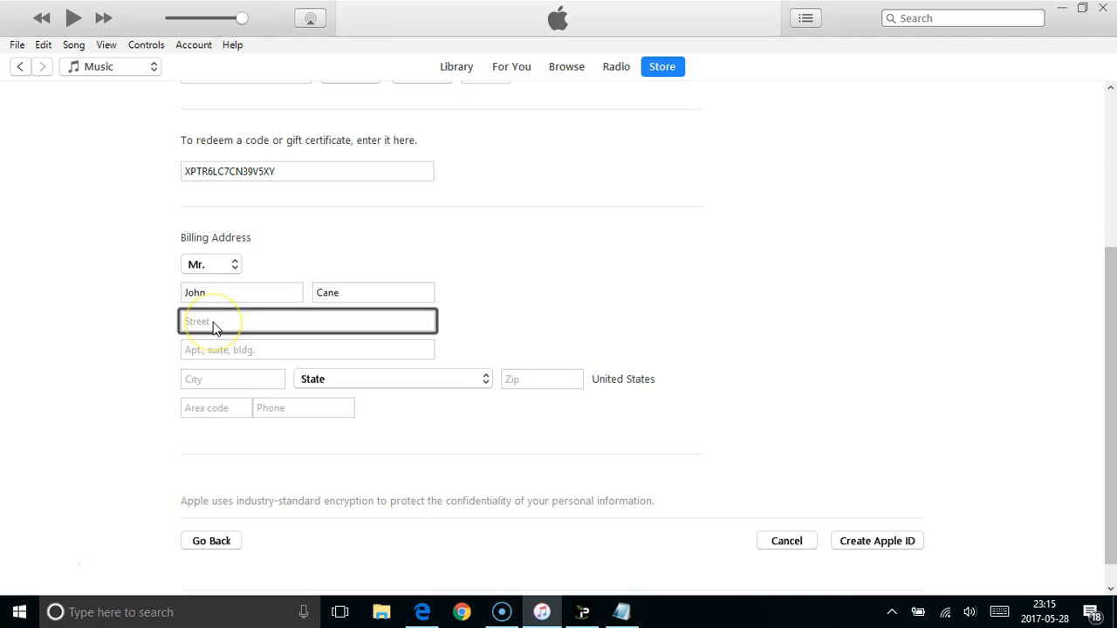
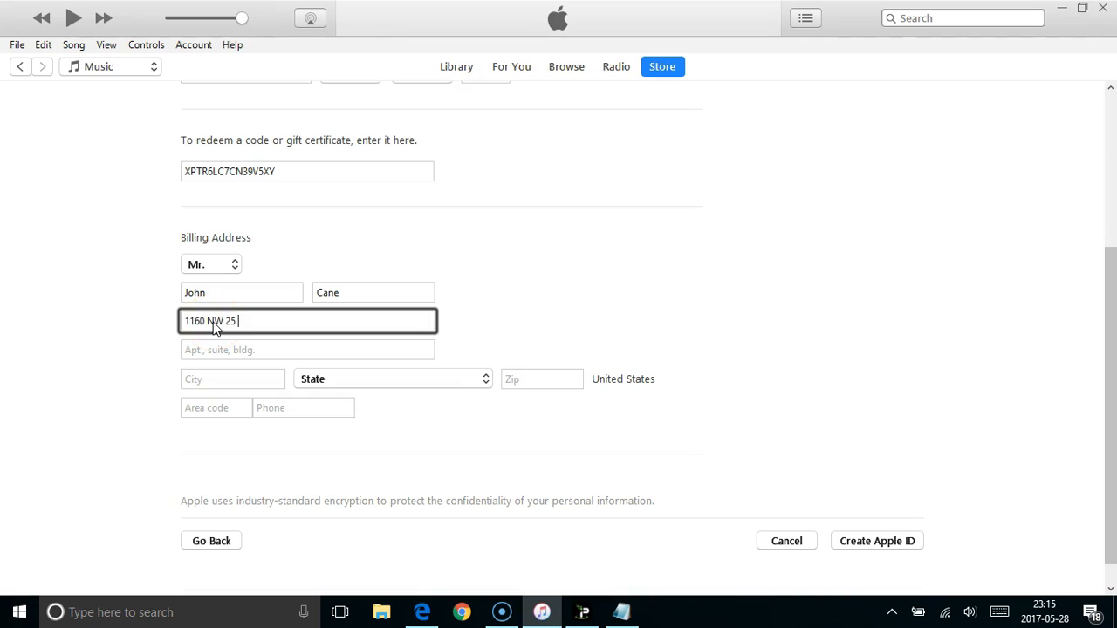
- Enter city Miami, state FL, ZIP and phone number, then create the Apple ID
{"action": "left_click", "coordinate": [232, 379]}
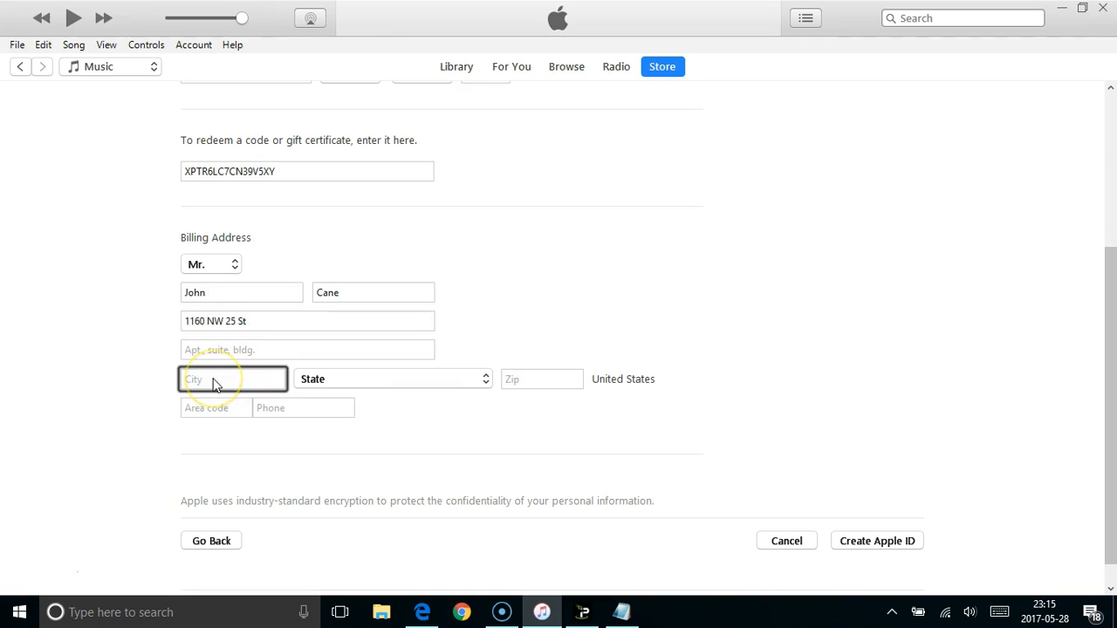
{"action": "type", "text": "Miami"}
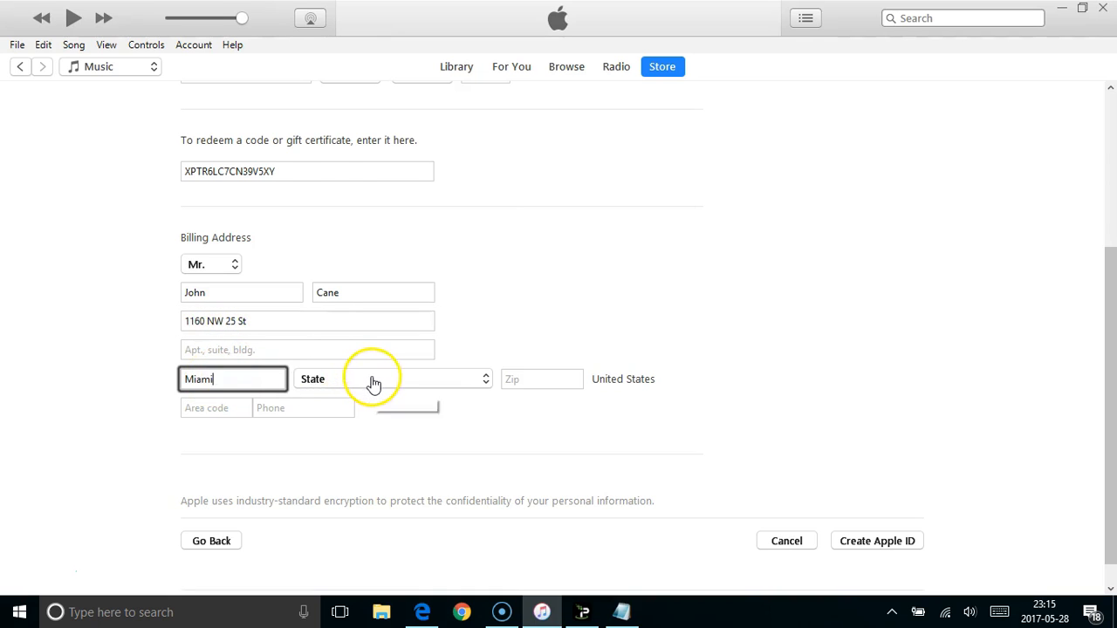
{"action": "left_click", "coordinate": [393, 378]}
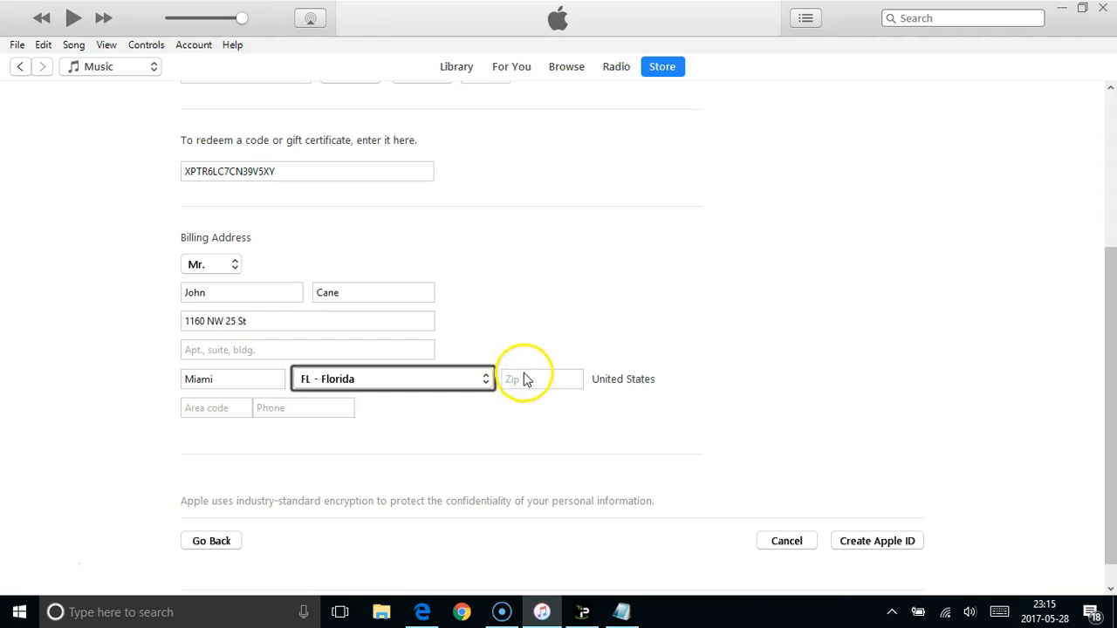
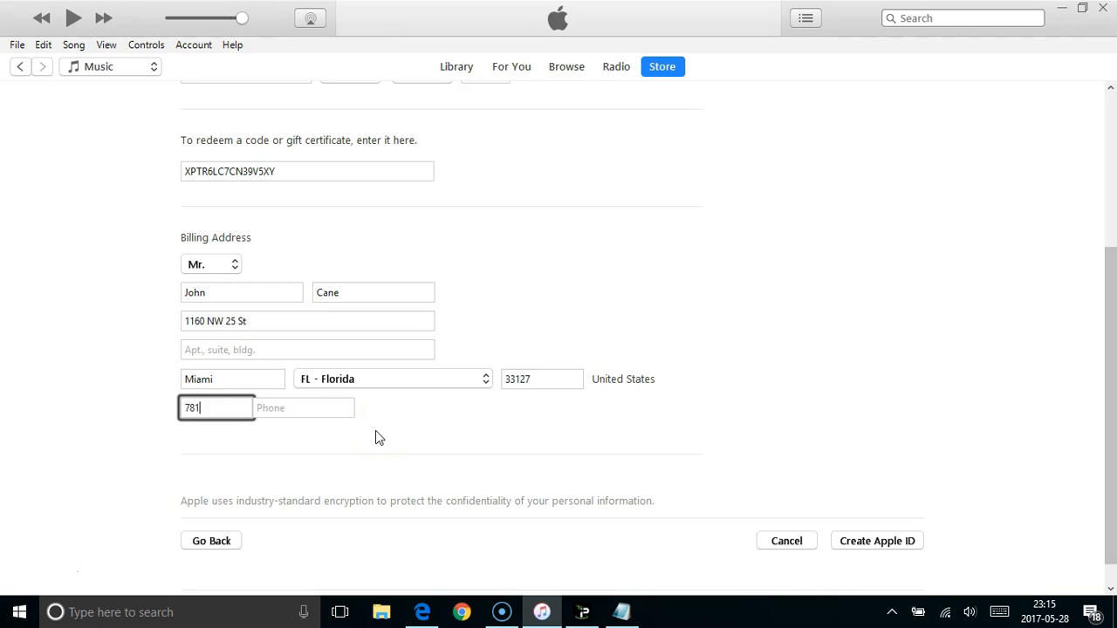
{"action": "left_click", "coordinate": [304, 409]}
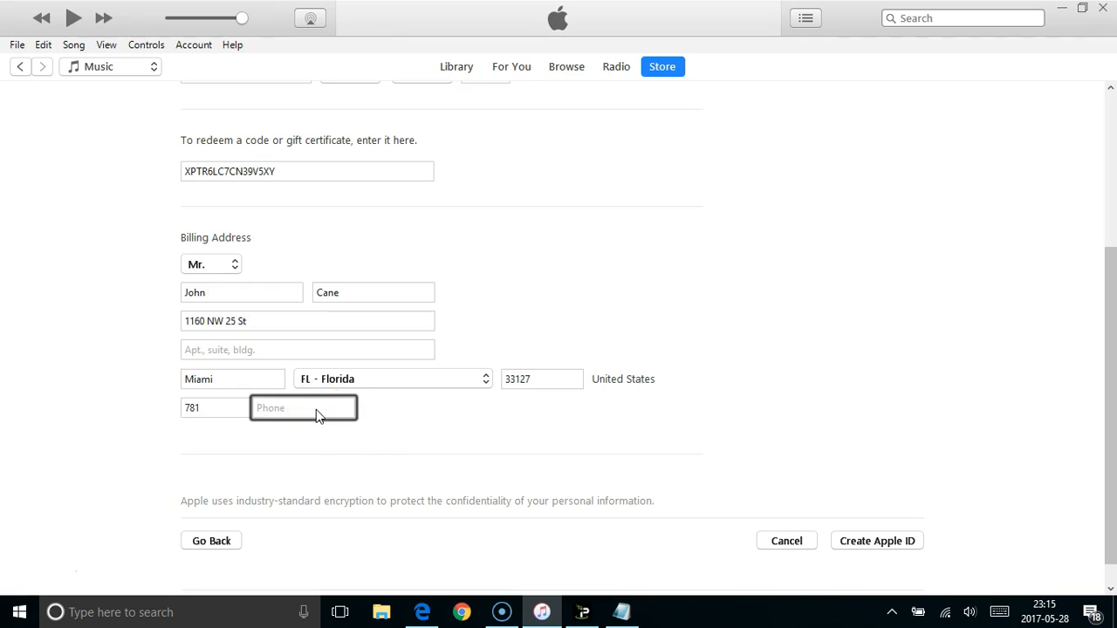
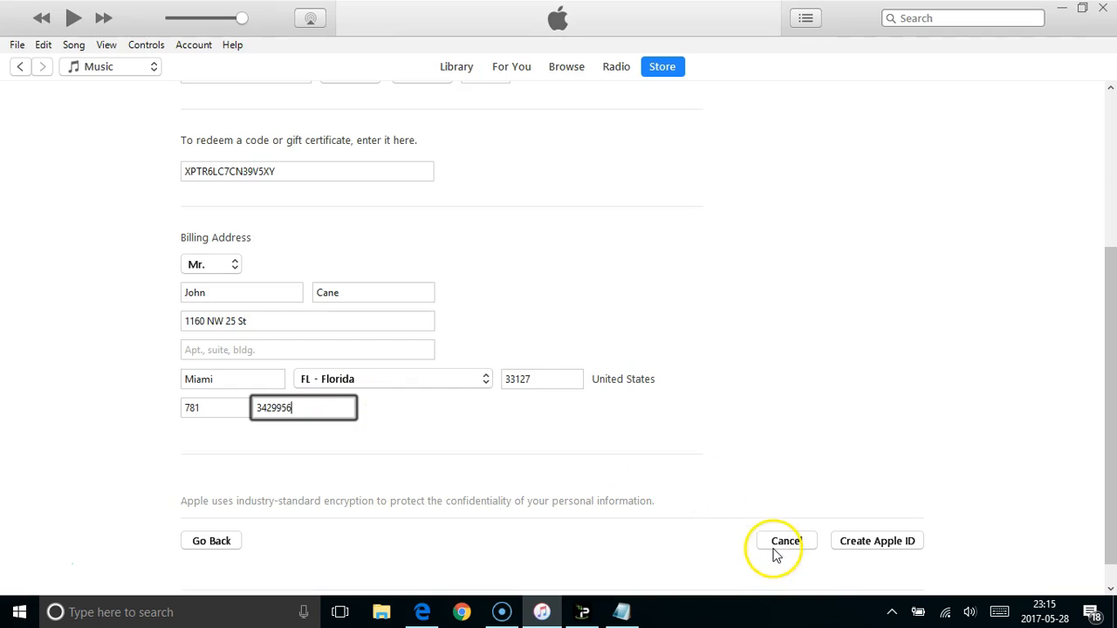
{"action": "mouse_move", "coordinate": [877, 541]}
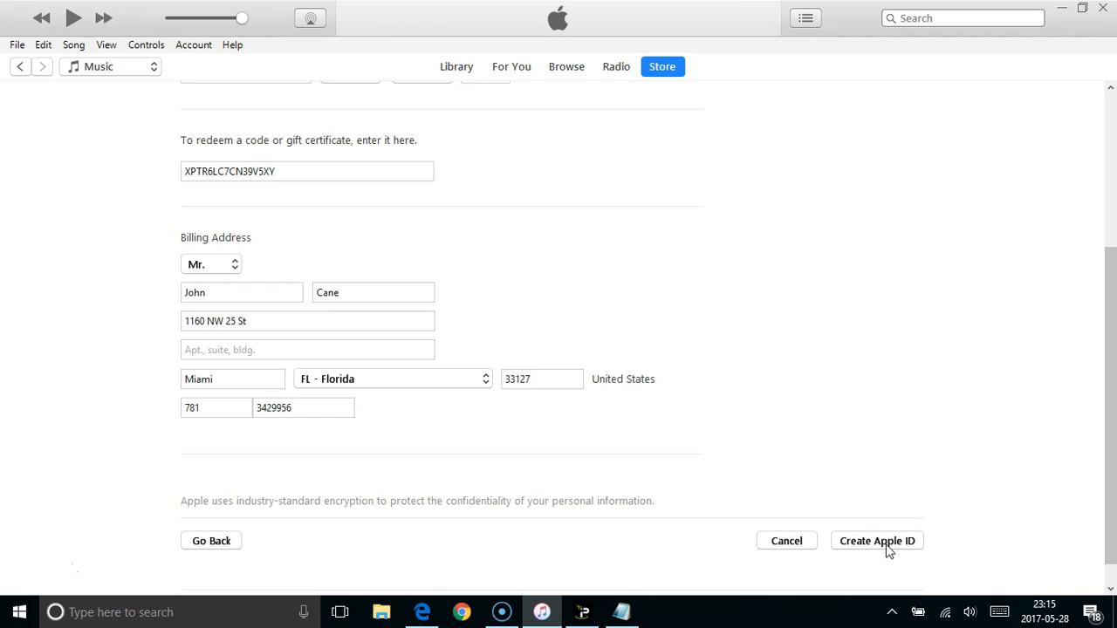
{"action": "mouse_move", "coordinate": [1011, 434]}
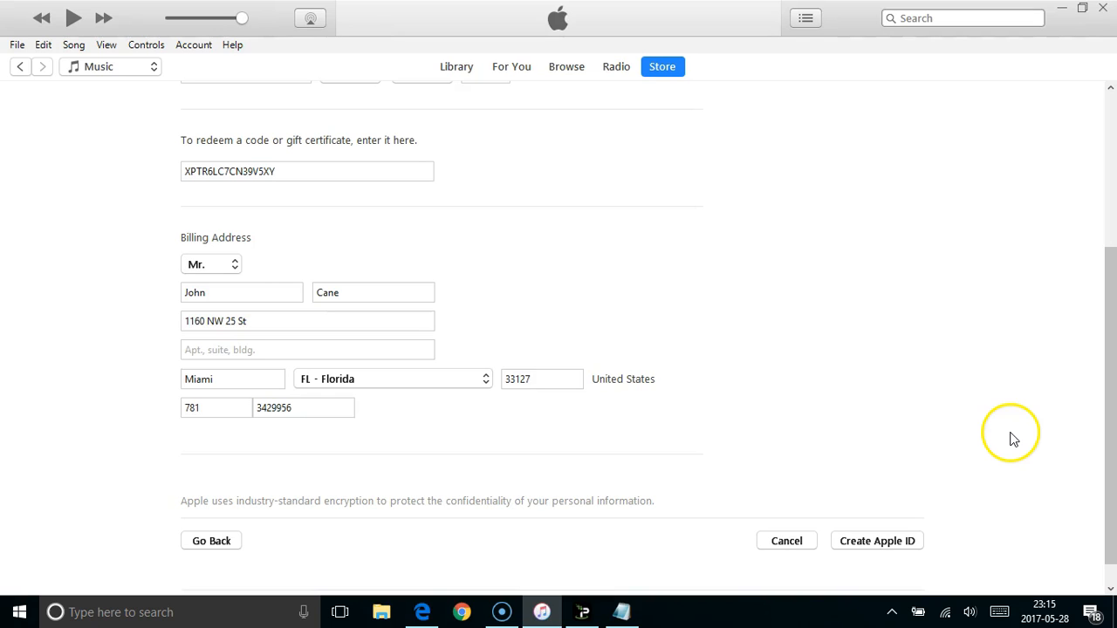
{"action": "left_click", "coordinate": [877, 541]}
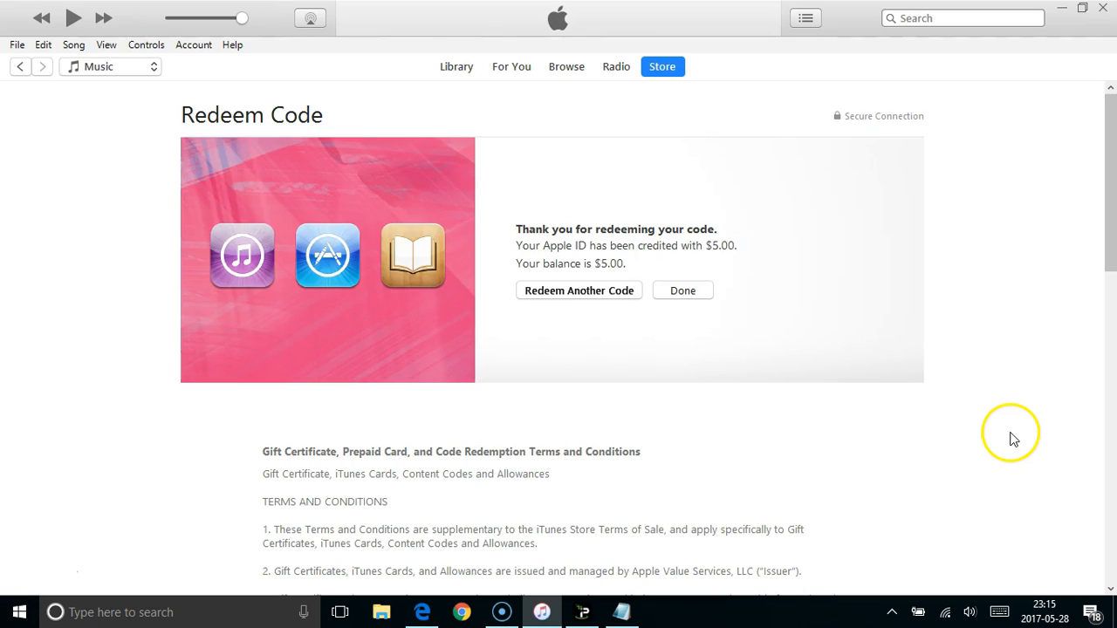